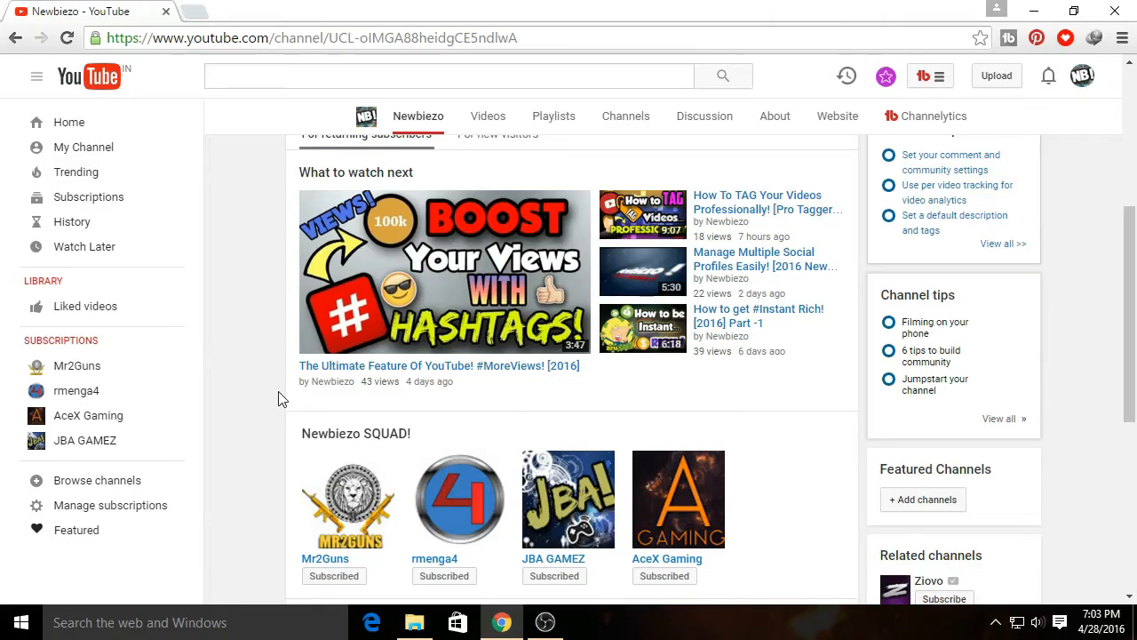
Scroll down the channel page toward the tagging video's annotations editor.
{"action": "scroll", "scroll_direction": "down", "scroll_amount": 3}
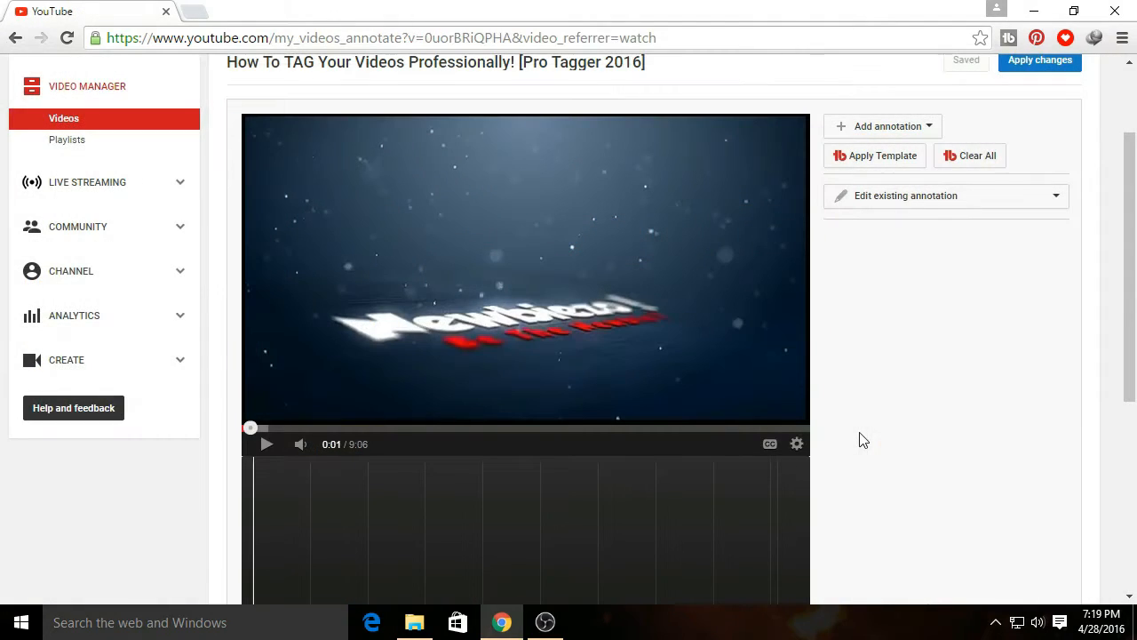
{"action": "mouse_move", "coordinate": [734, 108]}
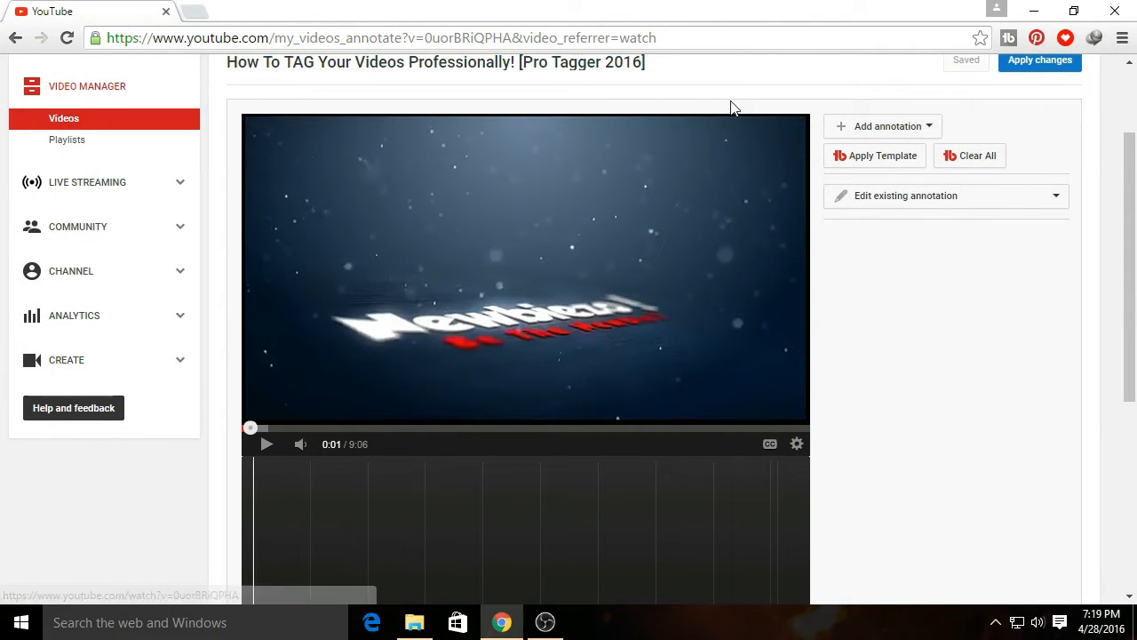
{"action": "mouse_move", "coordinate": [324, 398]}
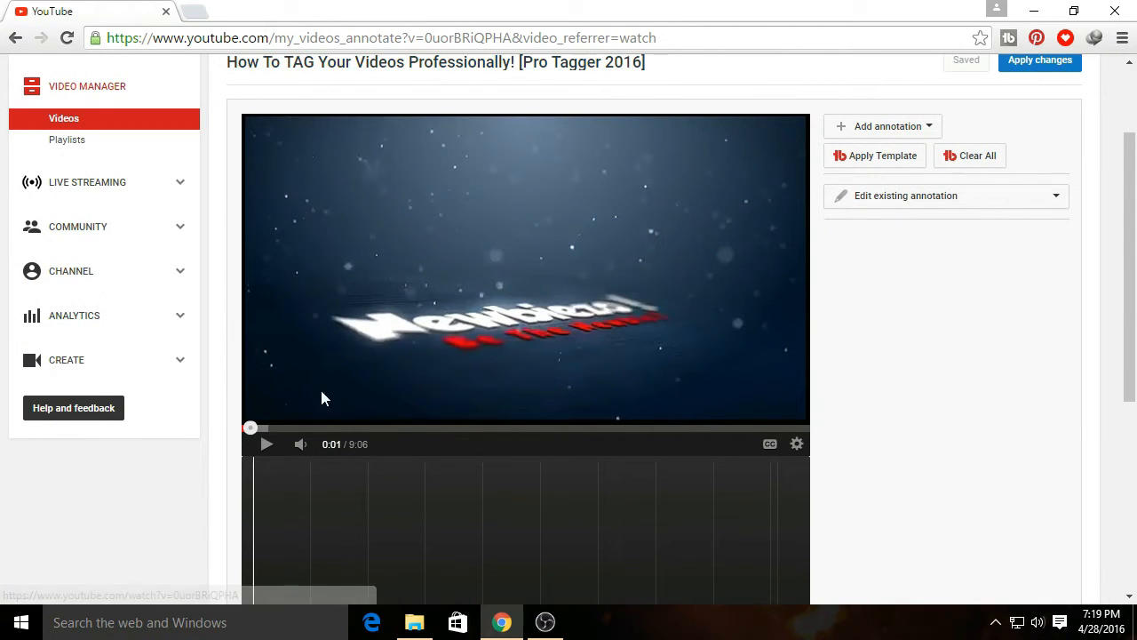
{"action": "mouse_move", "coordinate": [699, 71]}
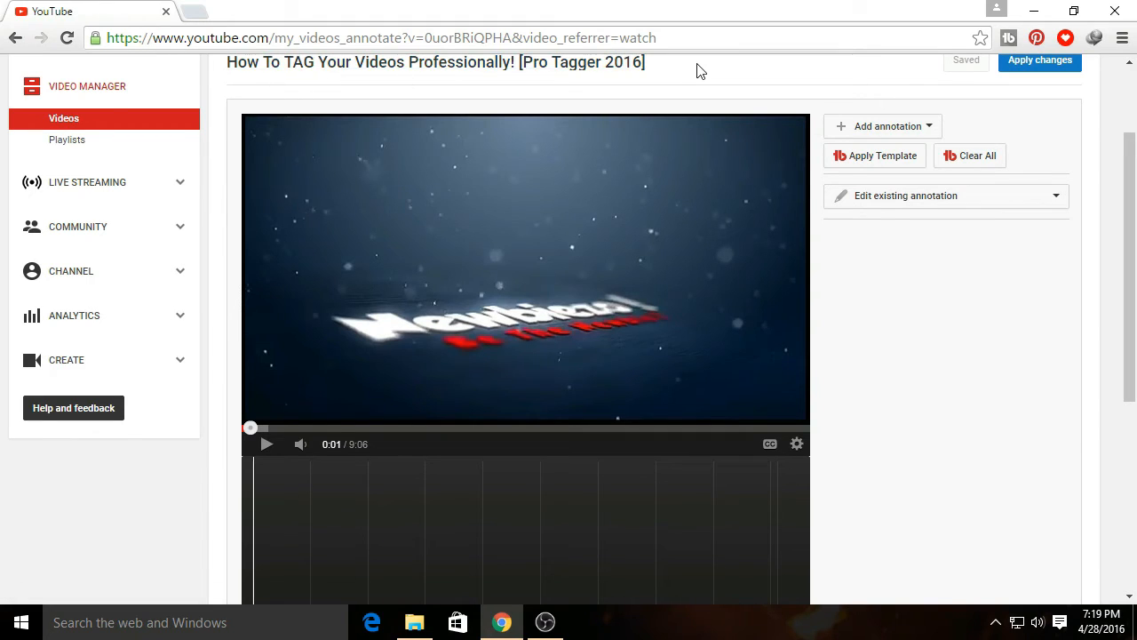
{"action": "mouse_move", "coordinate": [938, 402]}
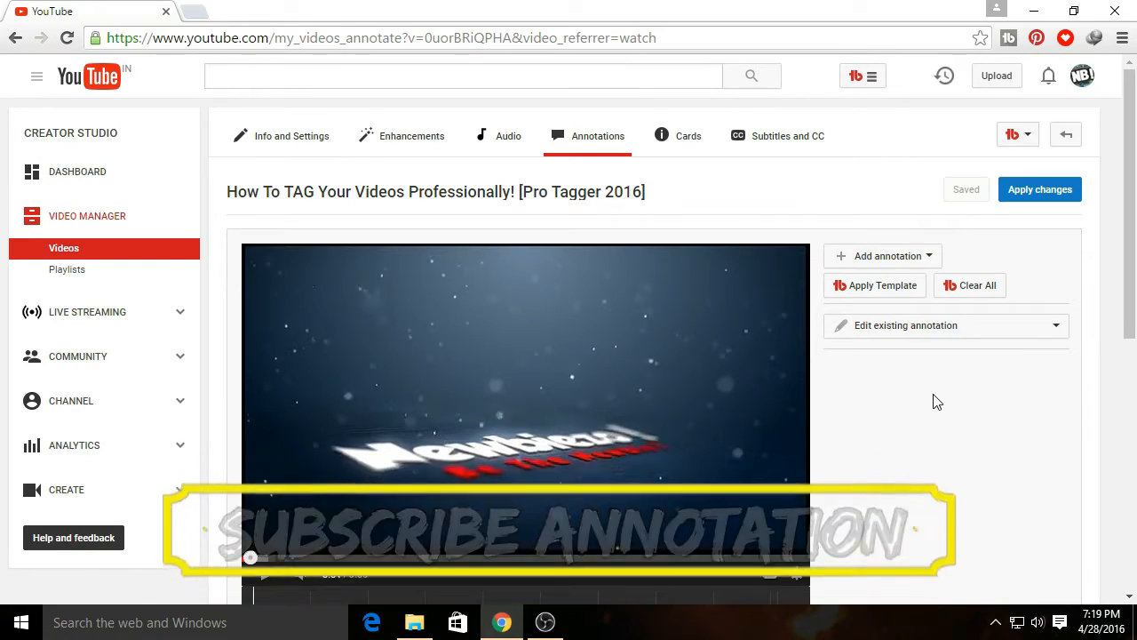
{"action": "scroll", "scroll_direction": "down", "scroll_amount": 3}
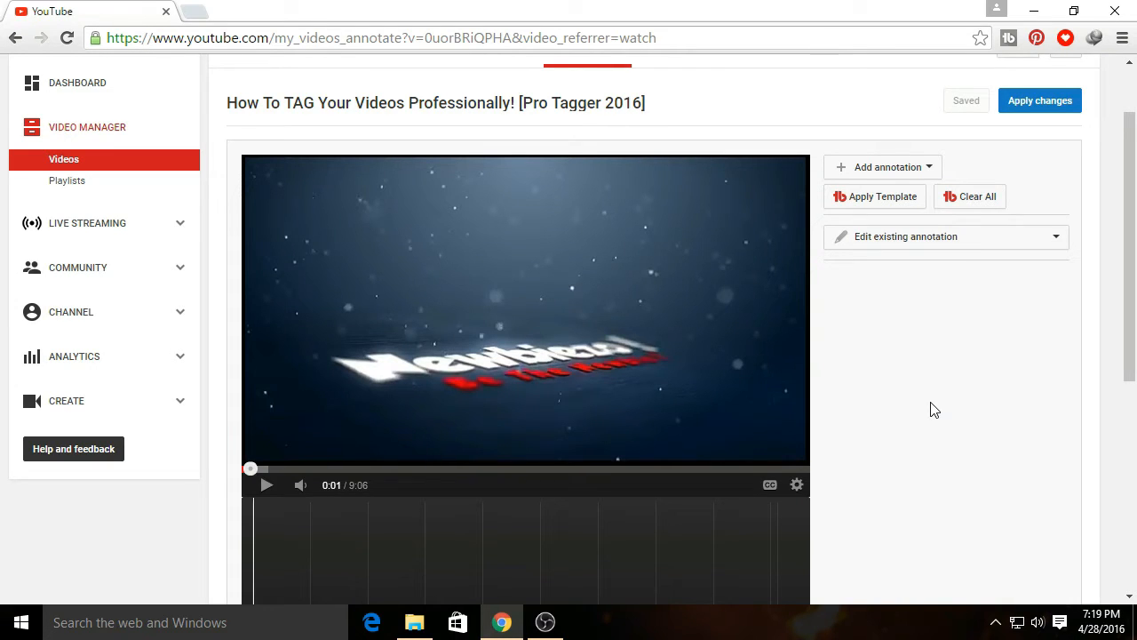
{"action": "scroll", "scroll_direction": "down", "scroll_amount": 3}
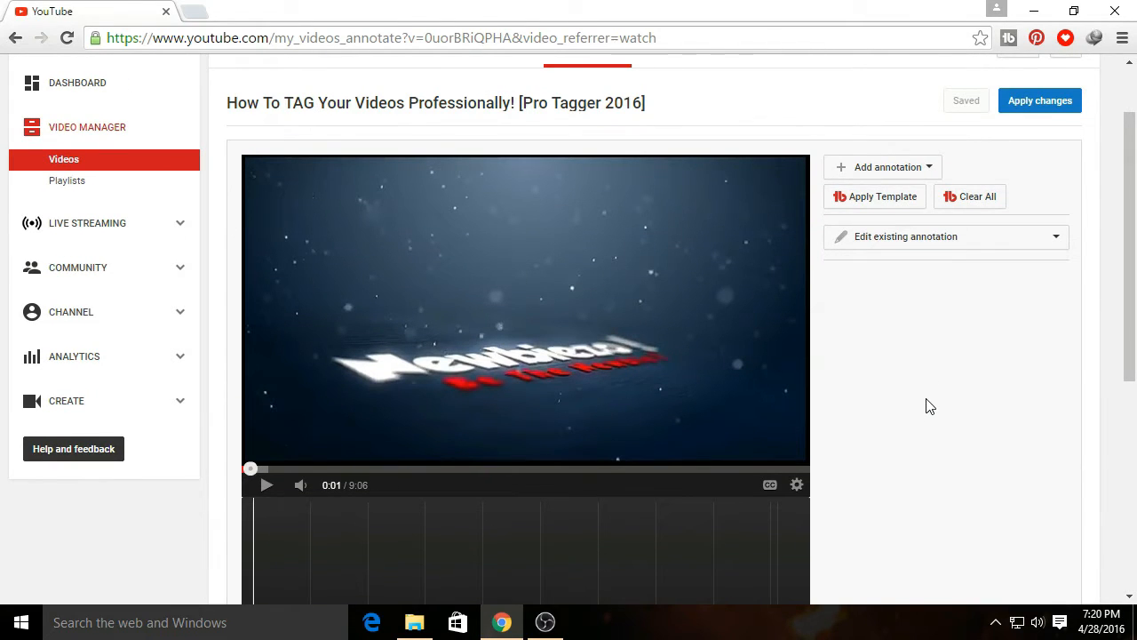
Add a speech bubble reading 'Subscribe! Like! Share!' on three separate lines.
{"action": "left_click", "coordinate": [883, 167]}
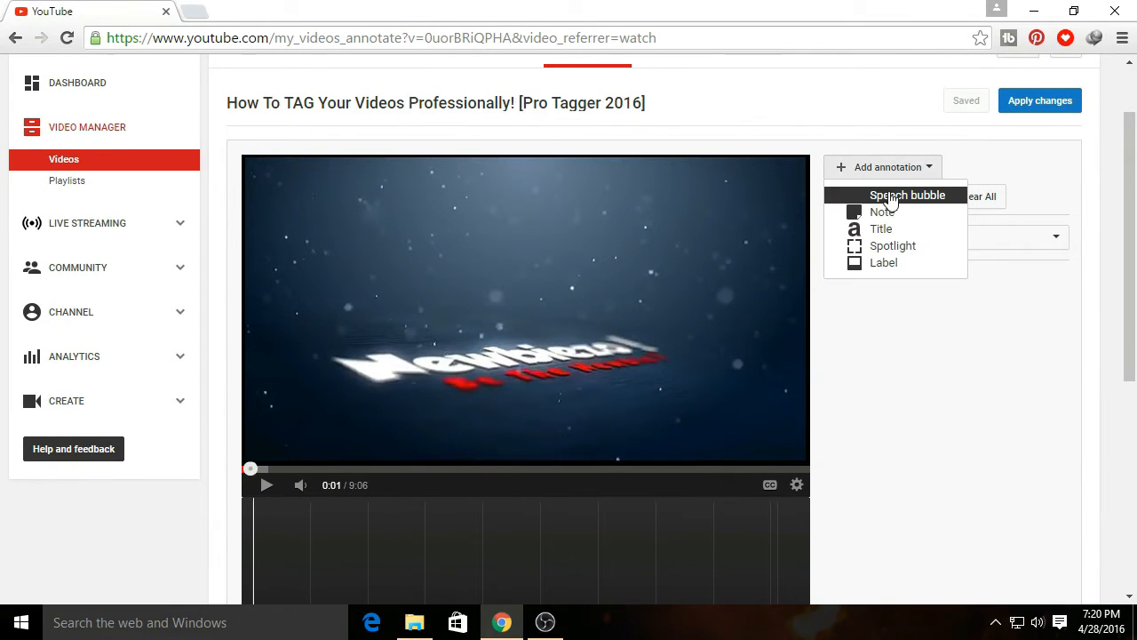
{"action": "left_click", "coordinate": [907, 195]}
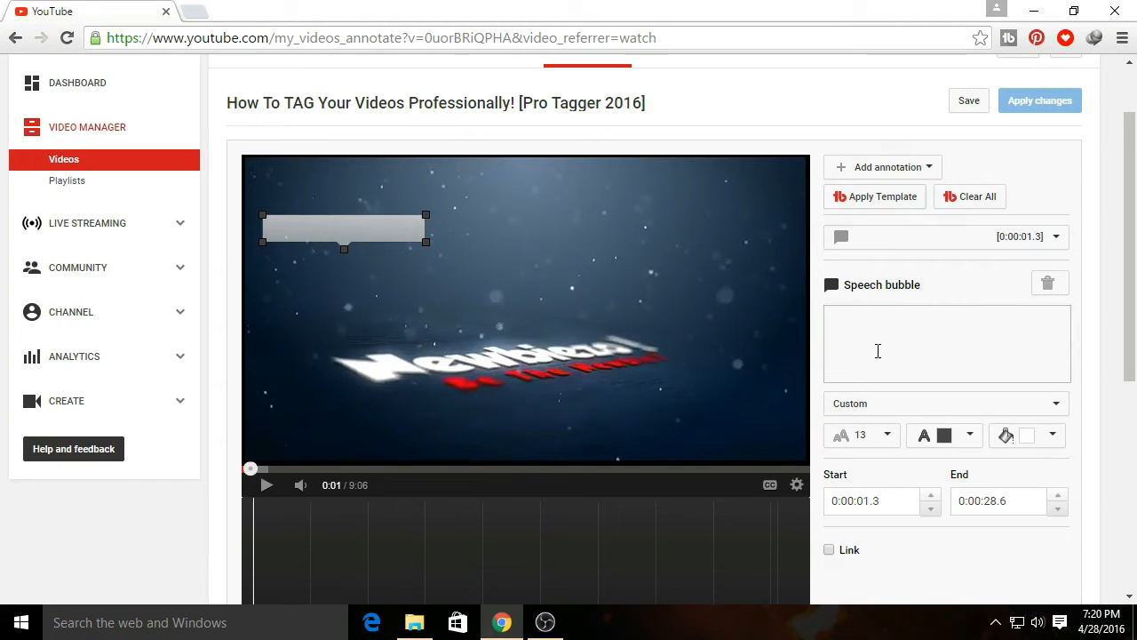
{"action": "type", "text": "s"}
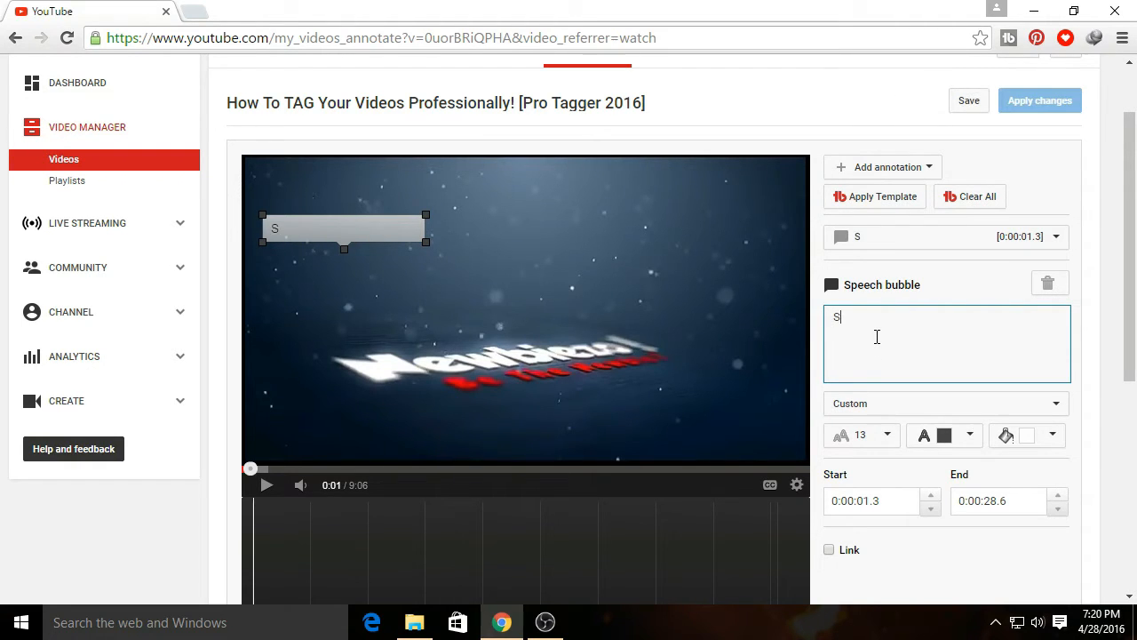
{"action": "type", "text": "ubscr"}
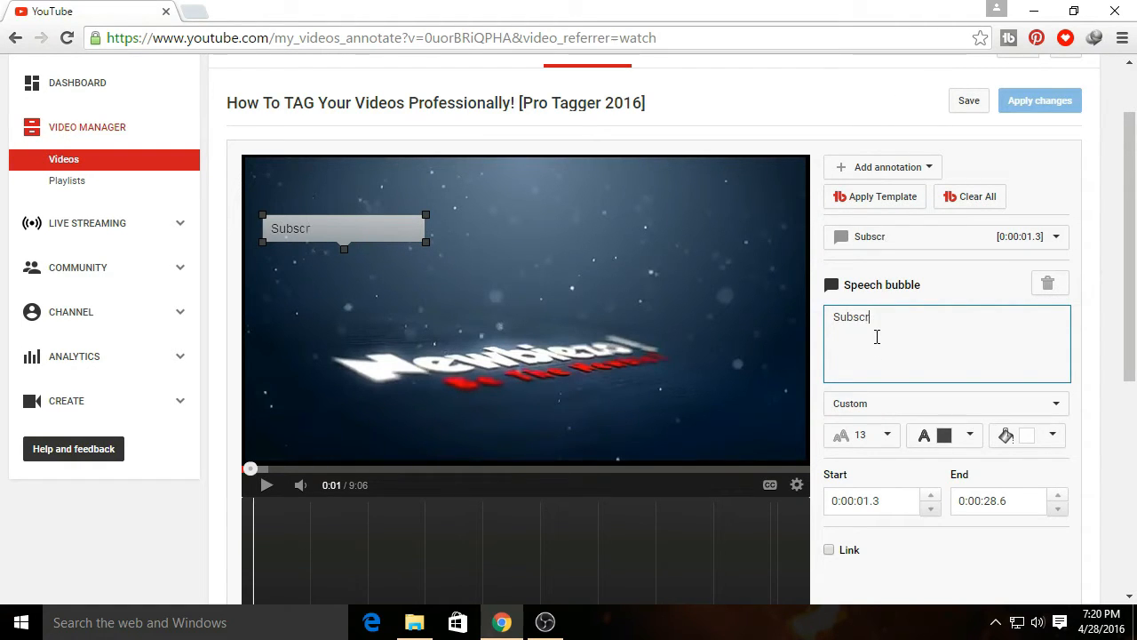
{"action": "type", "text": "ibe!"}
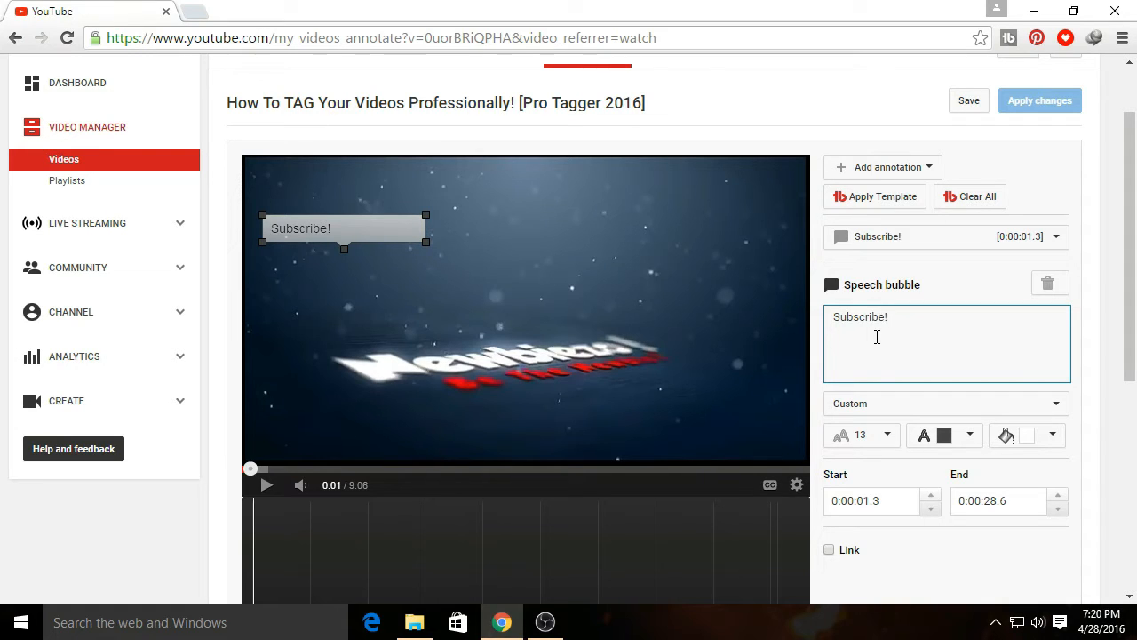
{"action": "type", "text": "Like!"}
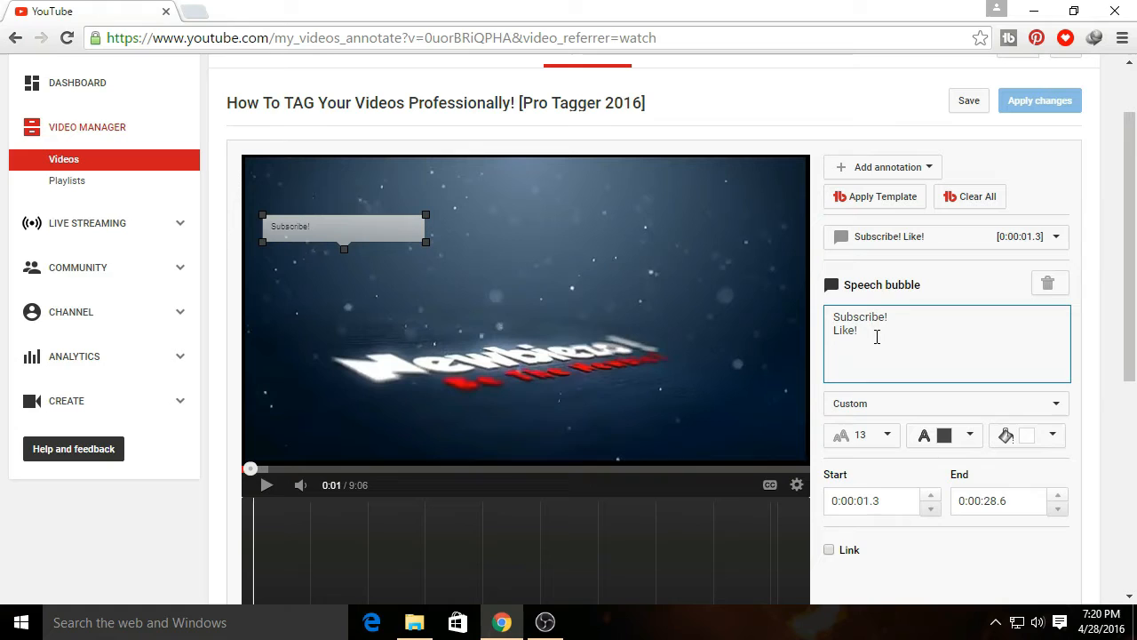
{"action": "type", "text": "S"}
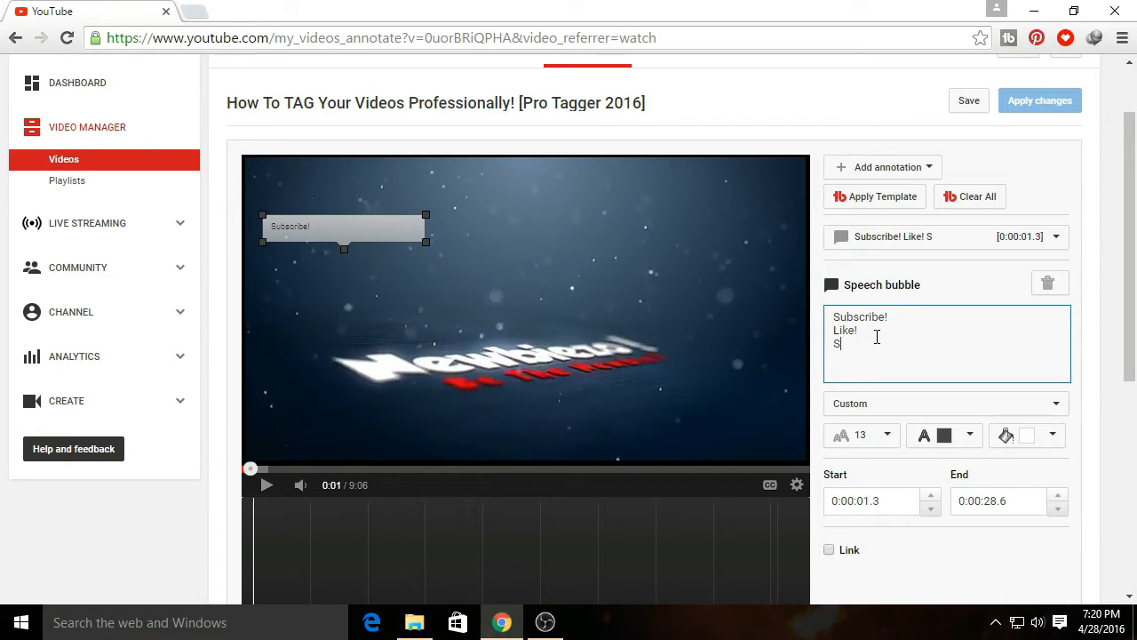
{"action": "type", "text": "hare!"}
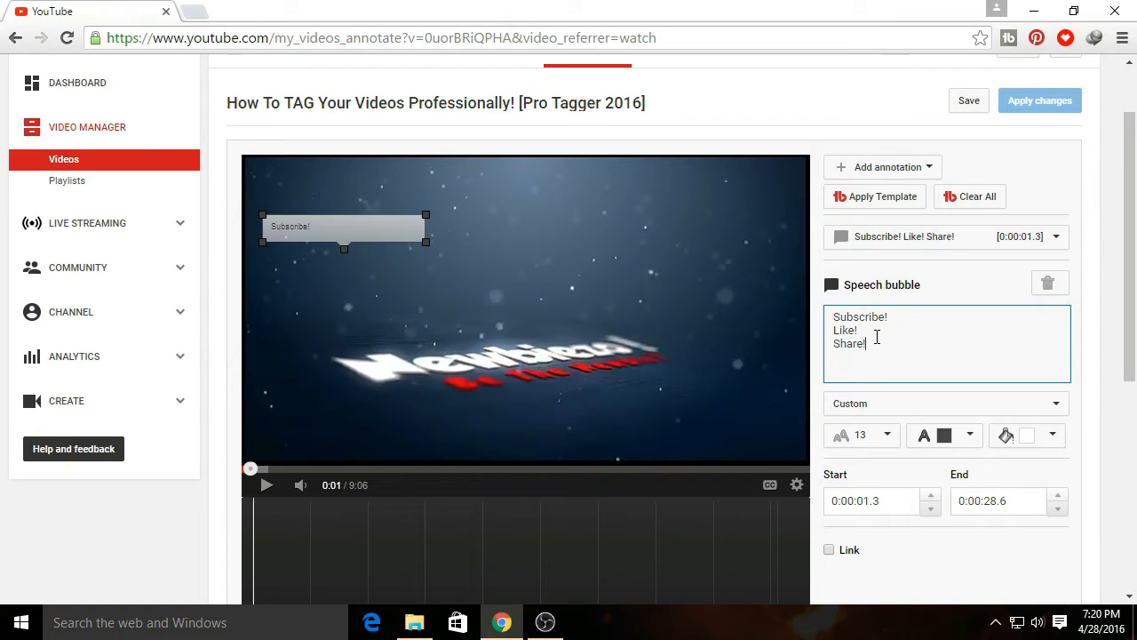
{"action": "left_click", "coordinate": [946, 403]}
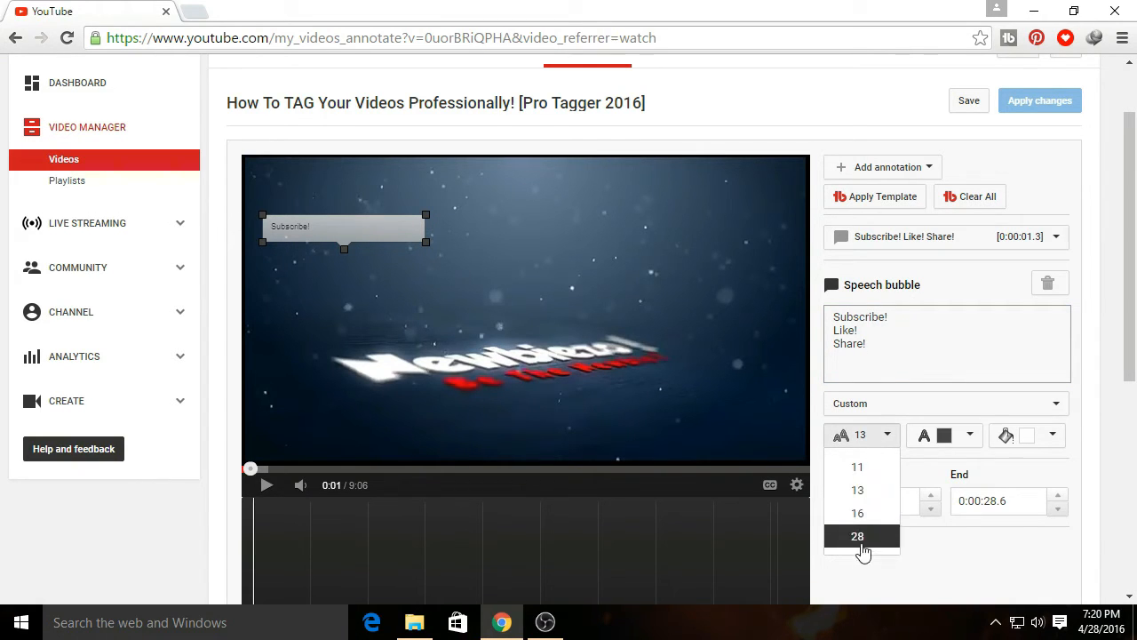
Give the bubble size-28 text on a reddish background.
{"action": "left_click", "coordinate": [858, 536]}
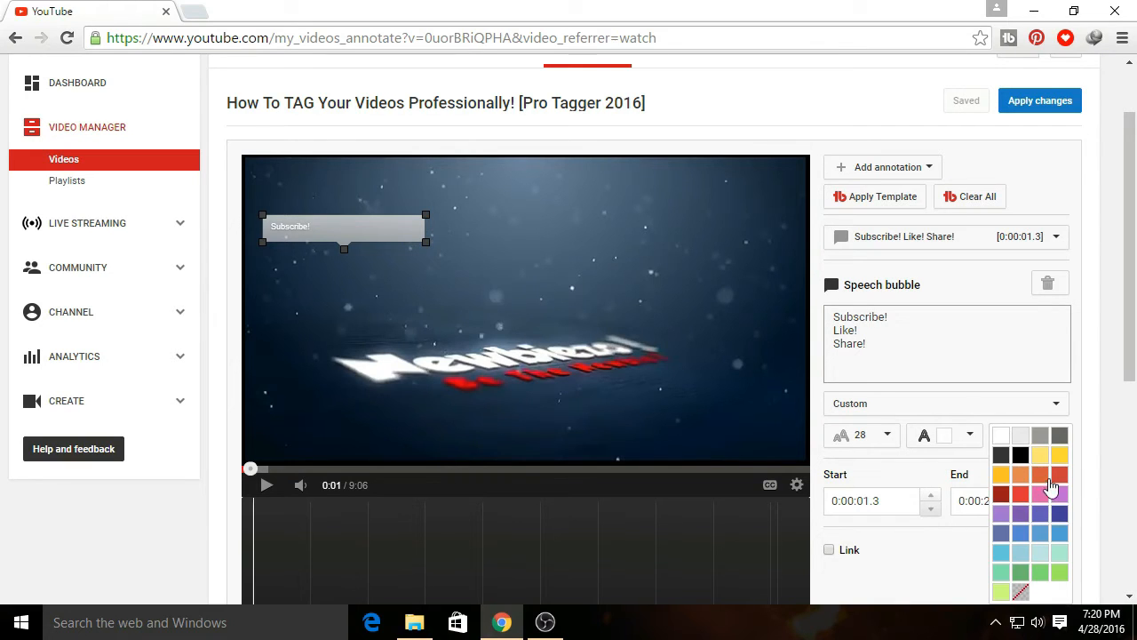
{"action": "left_click", "coordinate": [1053, 485]}
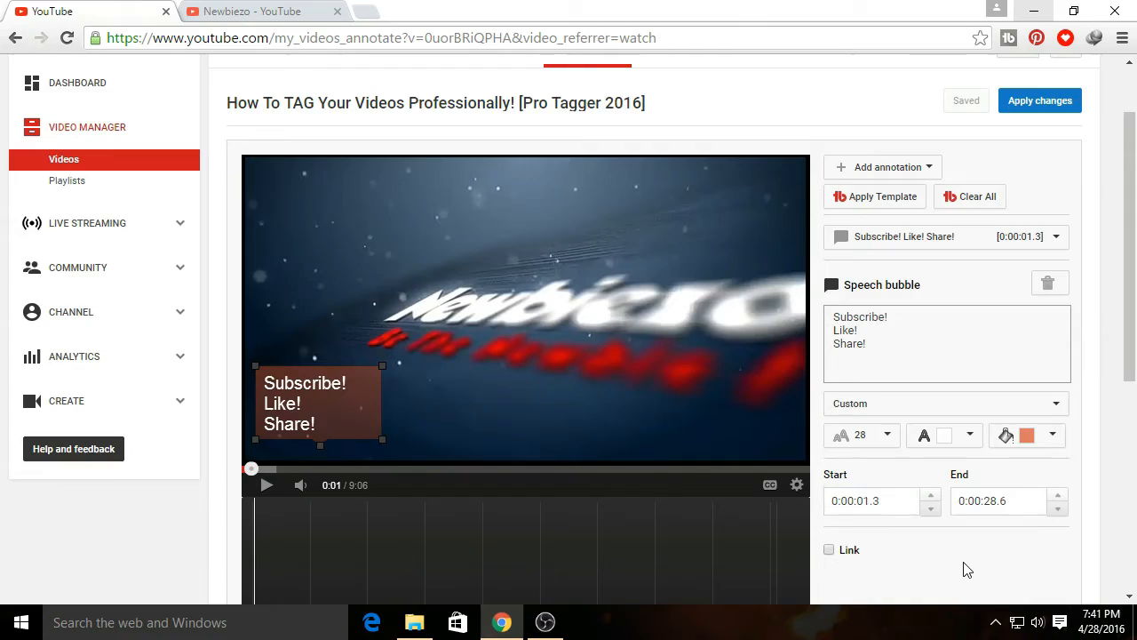
Make the speech bubble a Subscribe link that opens in a new window.
{"action": "scroll", "scroll_direction": "down", "scroll_amount": 3}
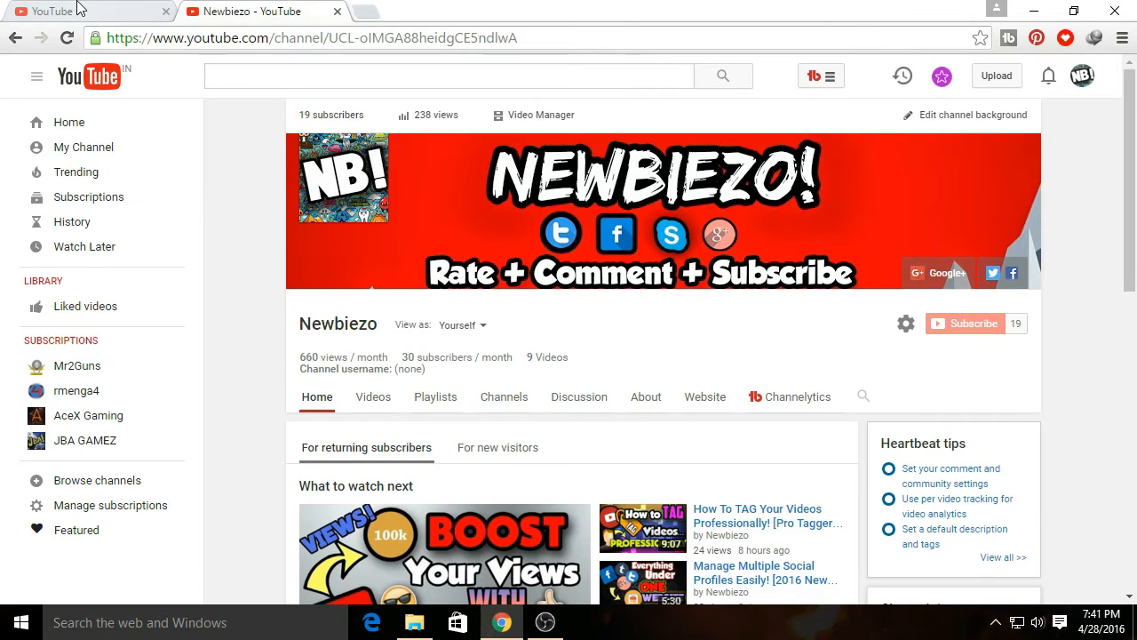
{"action": "mouse_move", "coordinate": [62, 11]}
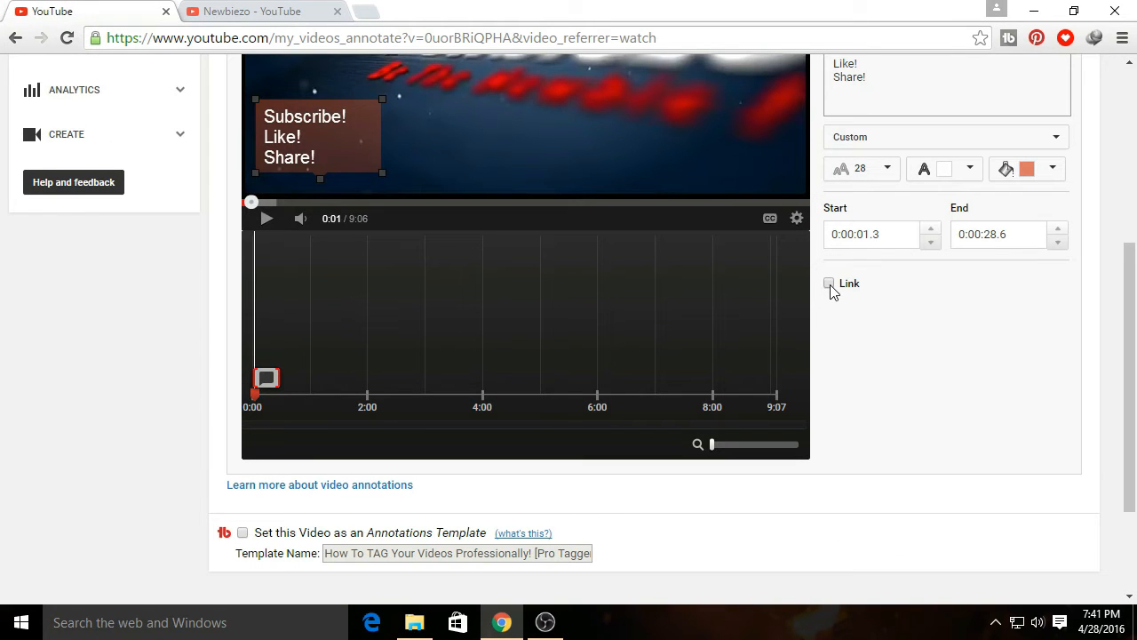
{"action": "left_click", "coordinate": [829, 283]}
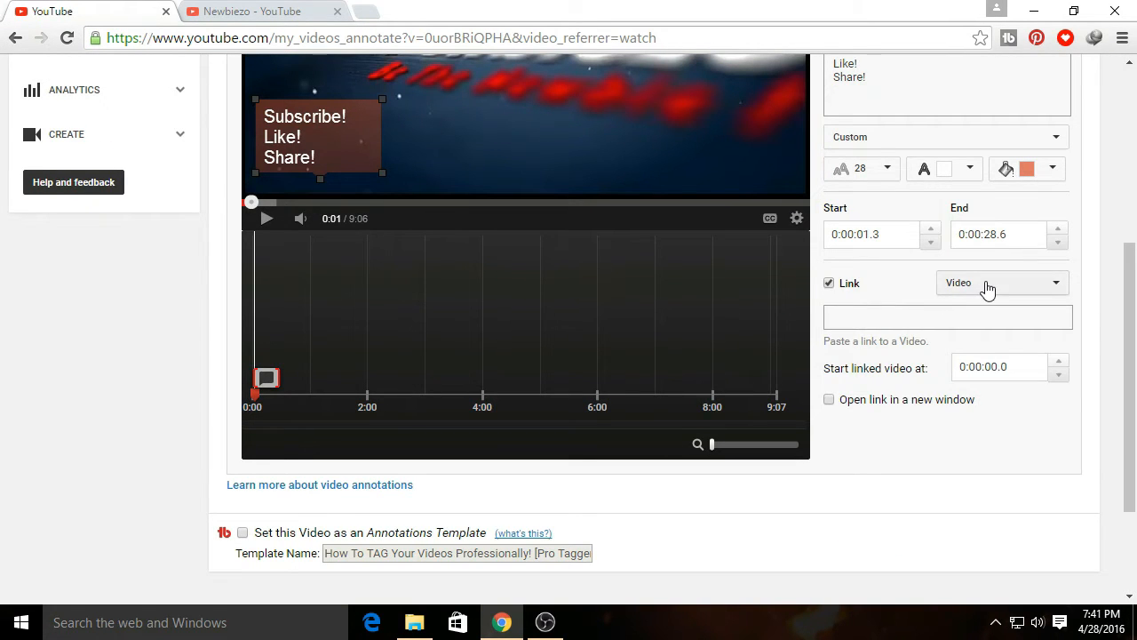
{"action": "left_click", "coordinate": [1001, 282]}
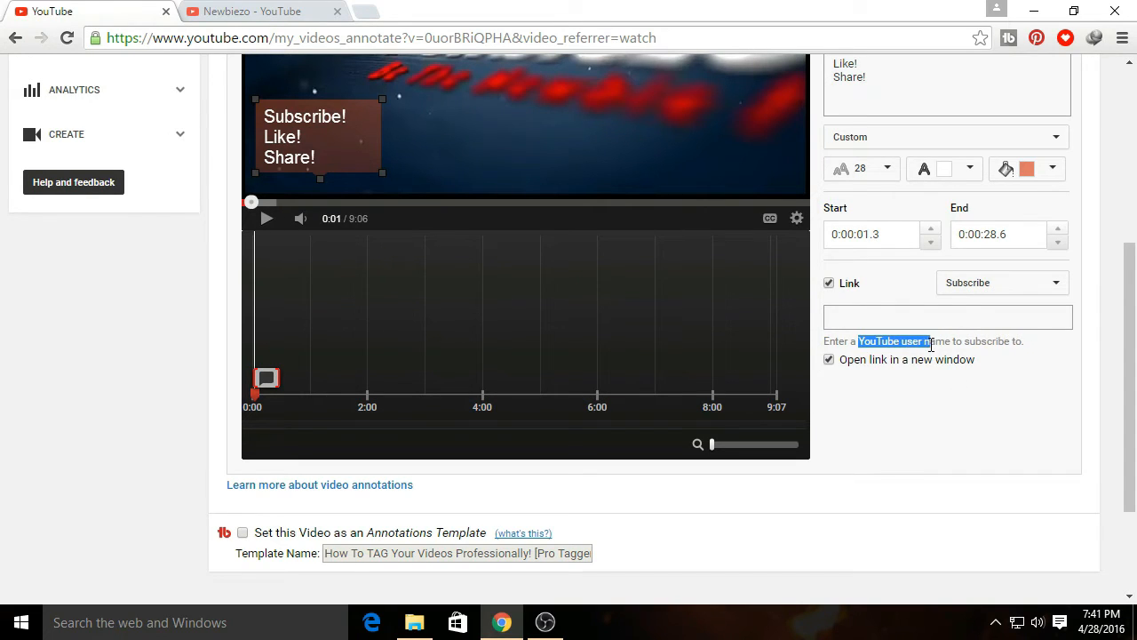
{"action": "left_click", "coordinate": [946, 317]}
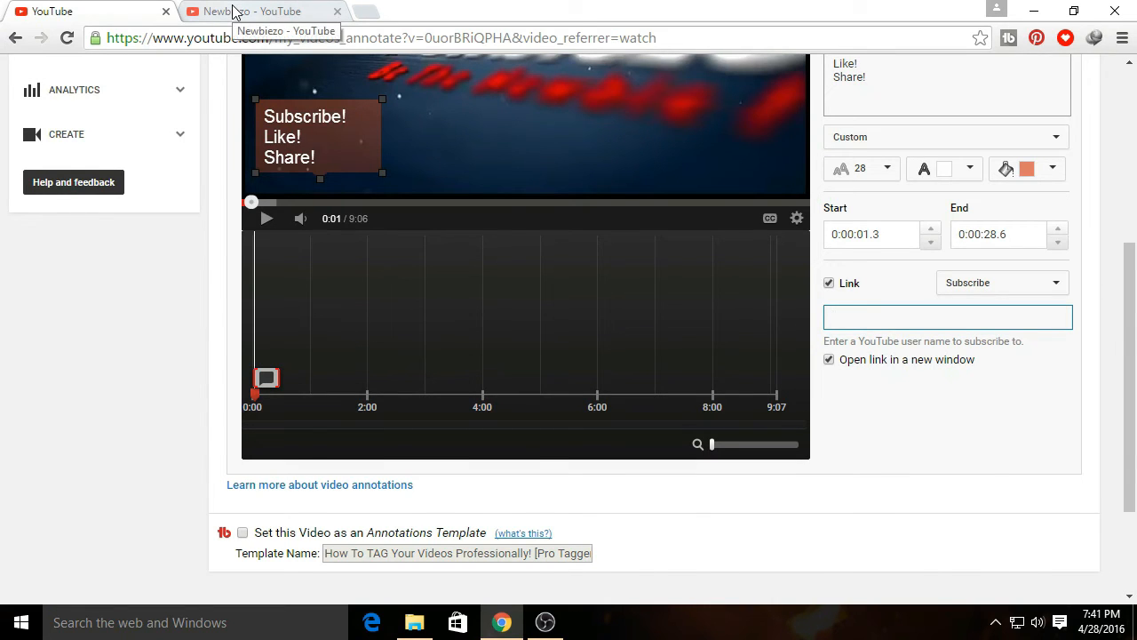
{"action": "left_click", "coordinate": [258, 11]}
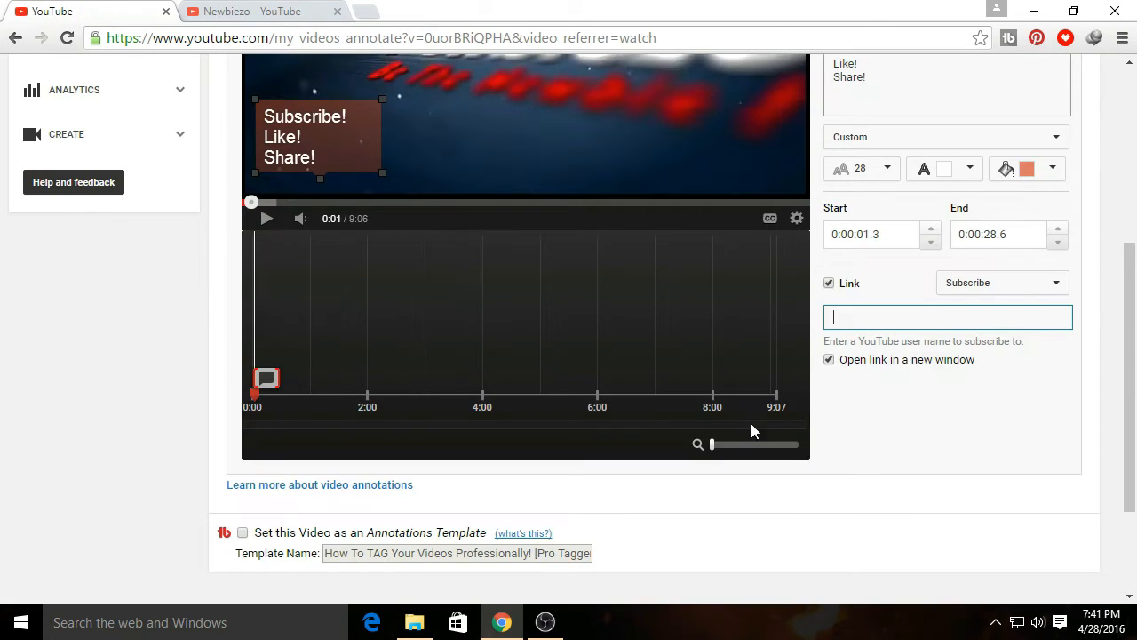
Enter channel ID UCL-oIMGA88heidgCE5ndlwA as the subscribe link and preview it.
{"action": "type", "text": "UCL-oIMGA88heidgCE5ndlwA"}
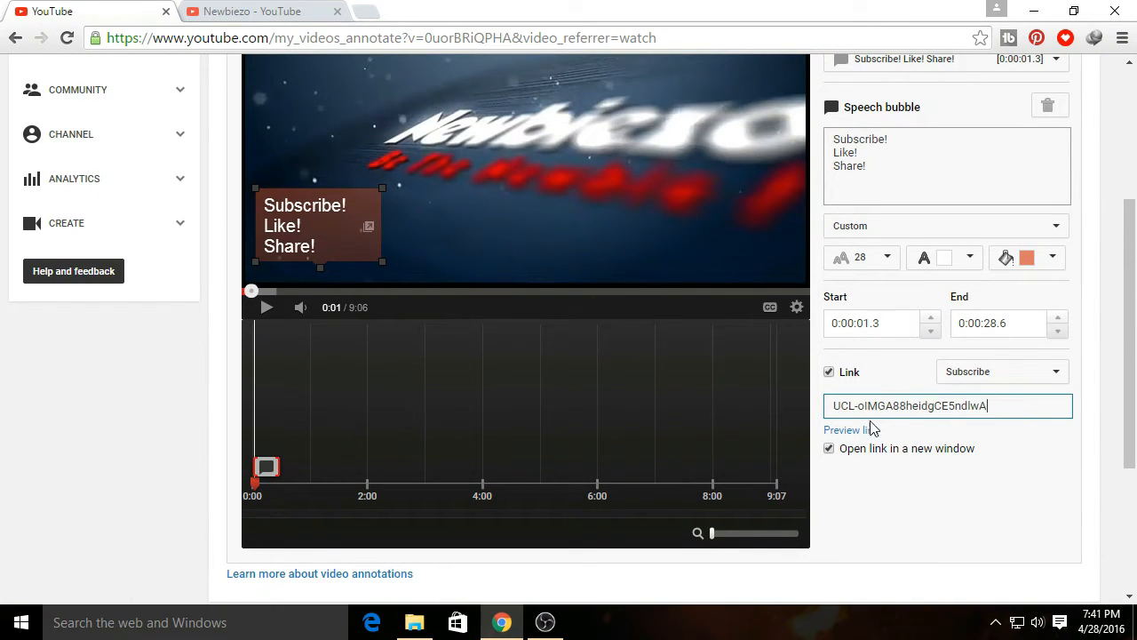
{"action": "left_click", "coordinate": [847, 429]}
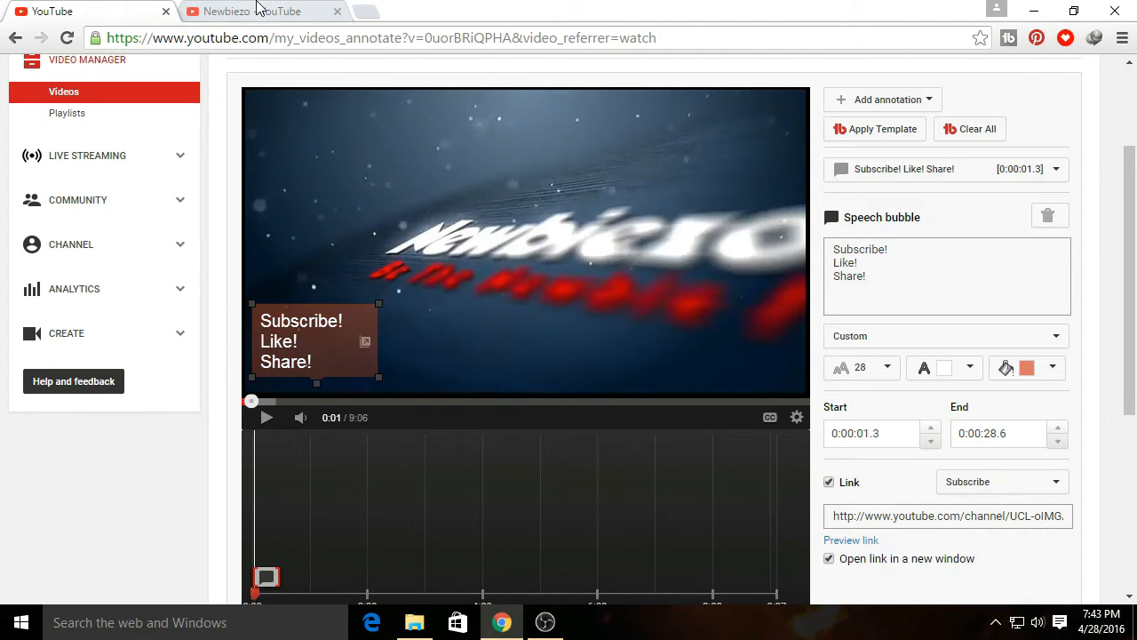
Open the list of annotation types with the video at 0:49.
{"action": "left_click", "coordinate": [882, 78]}
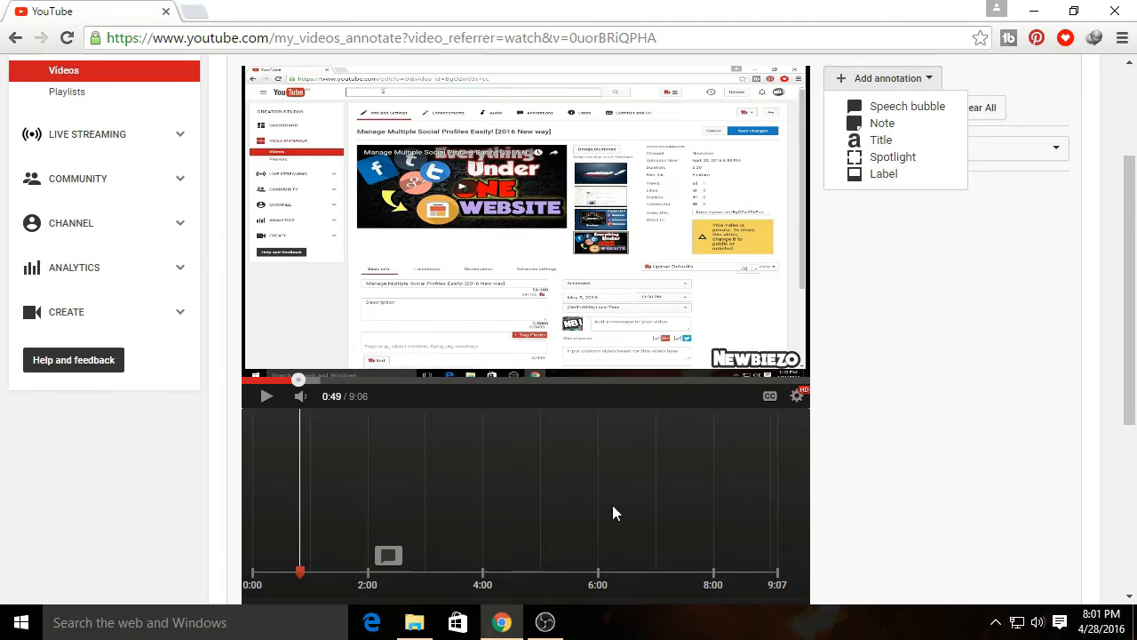
{"action": "mouse_move", "coordinate": [388, 555]}
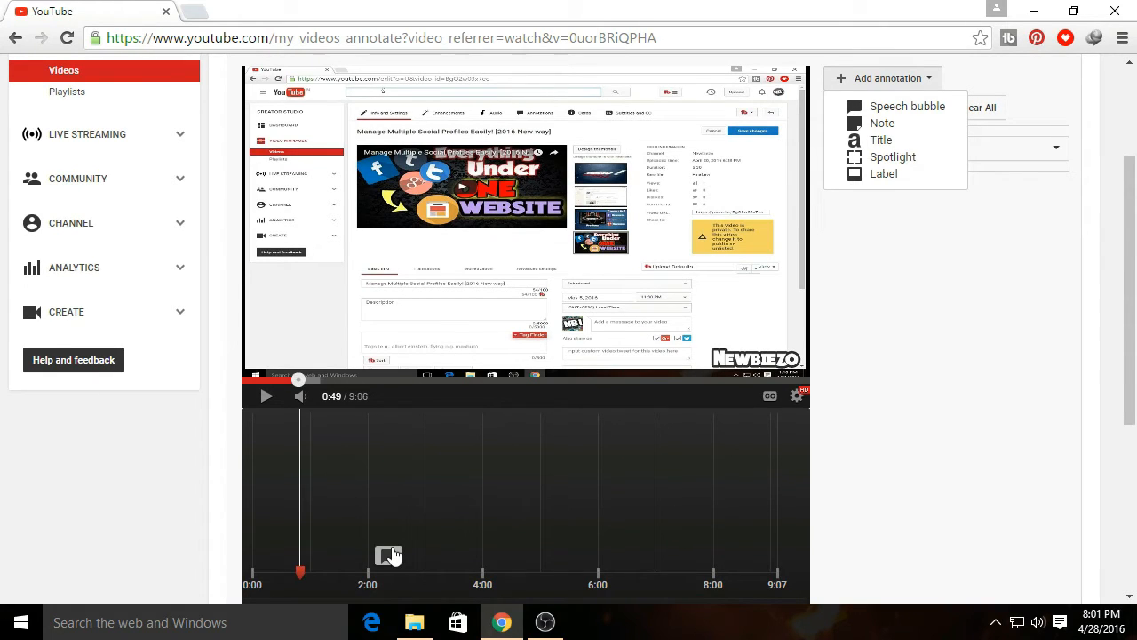
{"action": "mouse_move", "coordinate": [756, 456]}
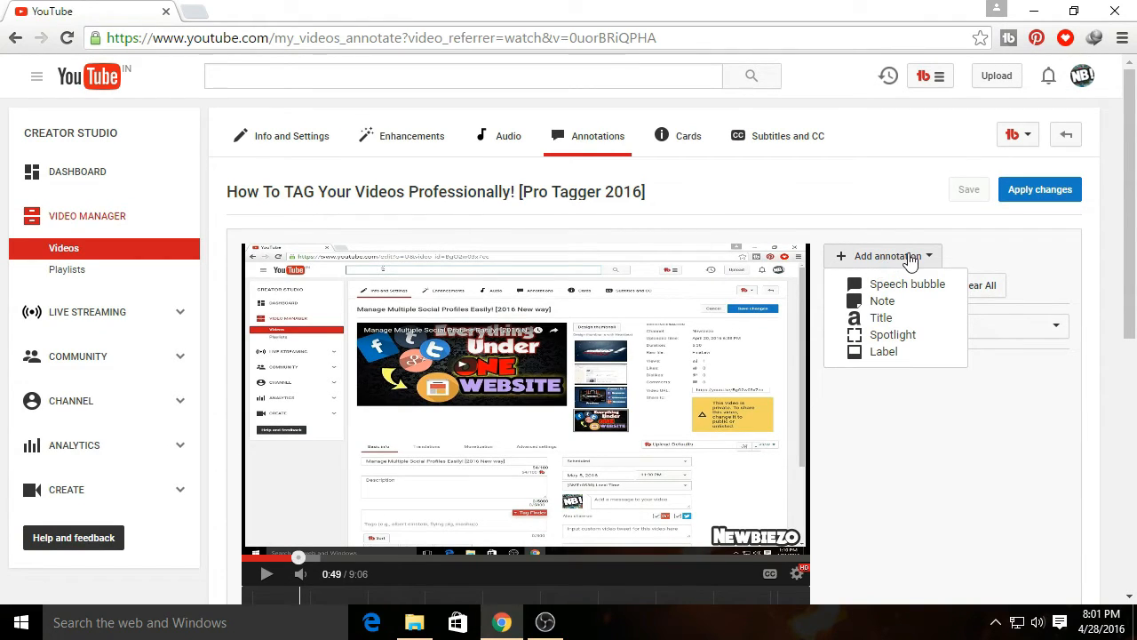
{"action": "mouse_move", "coordinate": [993, 429]}
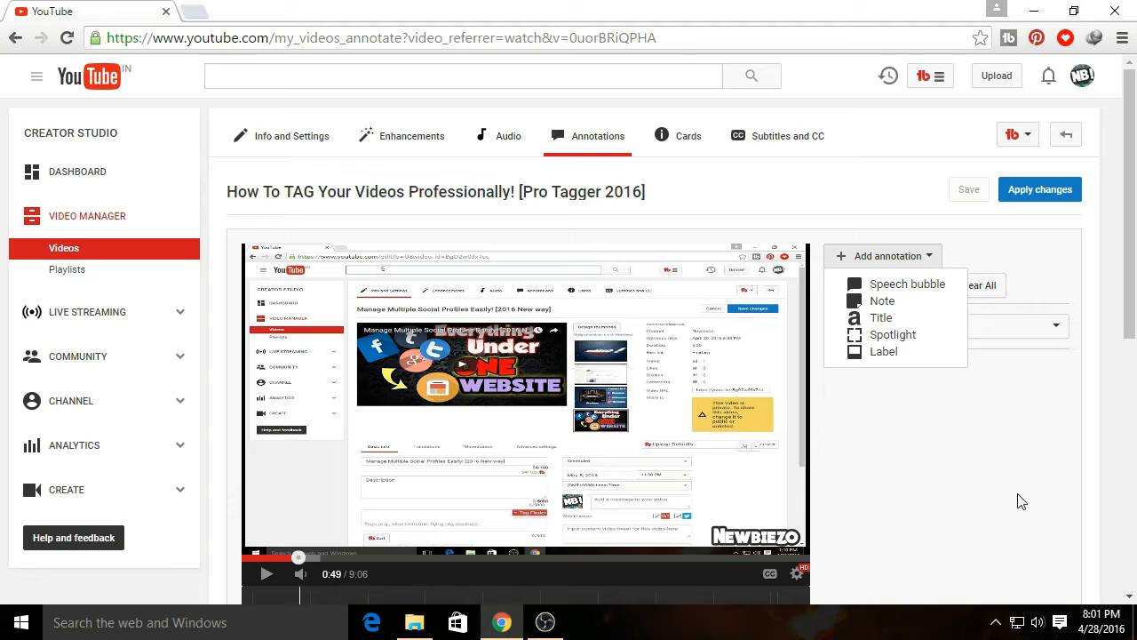
{"action": "mouse_move", "coordinate": [883, 300]}
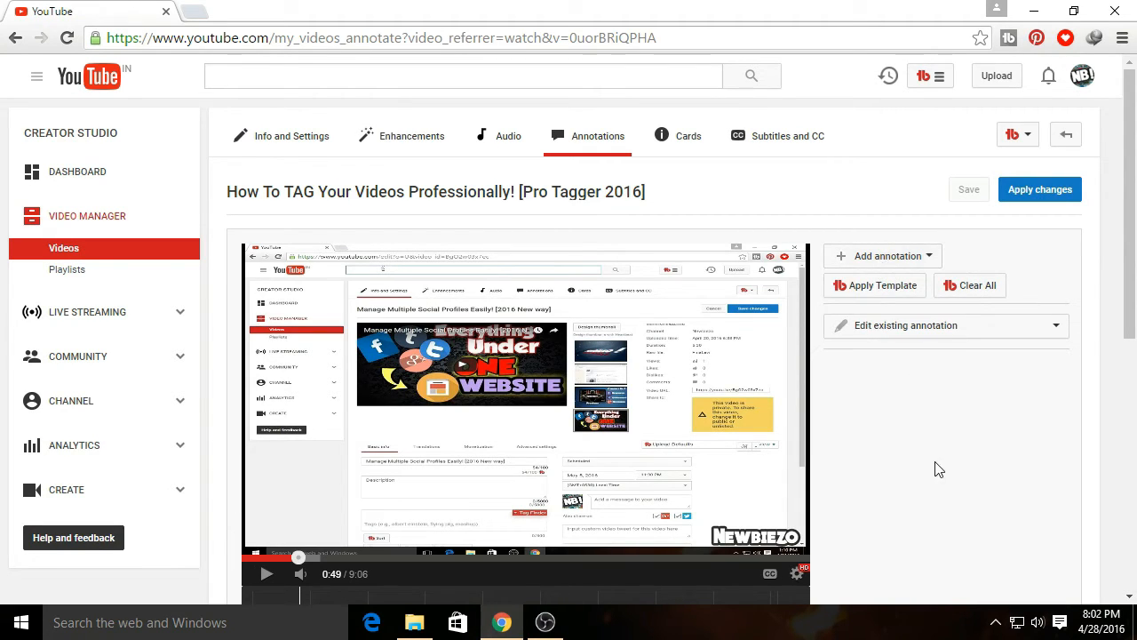
{"action": "mouse_move", "coordinate": [943, 450]}
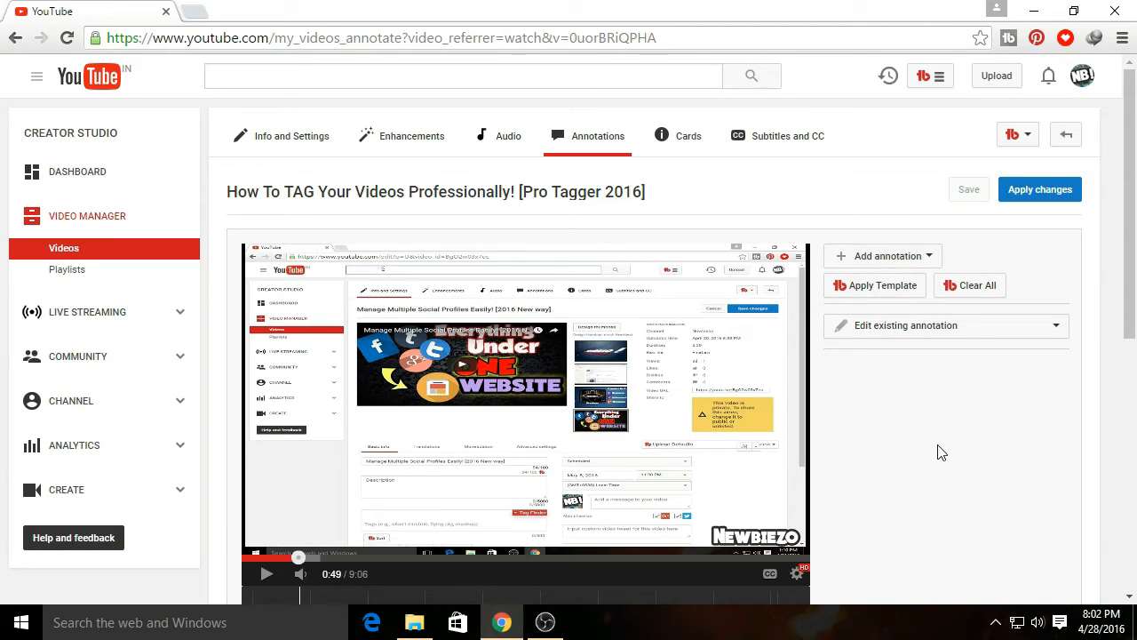
Add a note annotation reading 'Contact Us! Ask #Questions!' at 0:49.
{"action": "left_click", "coordinate": [882, 256]}
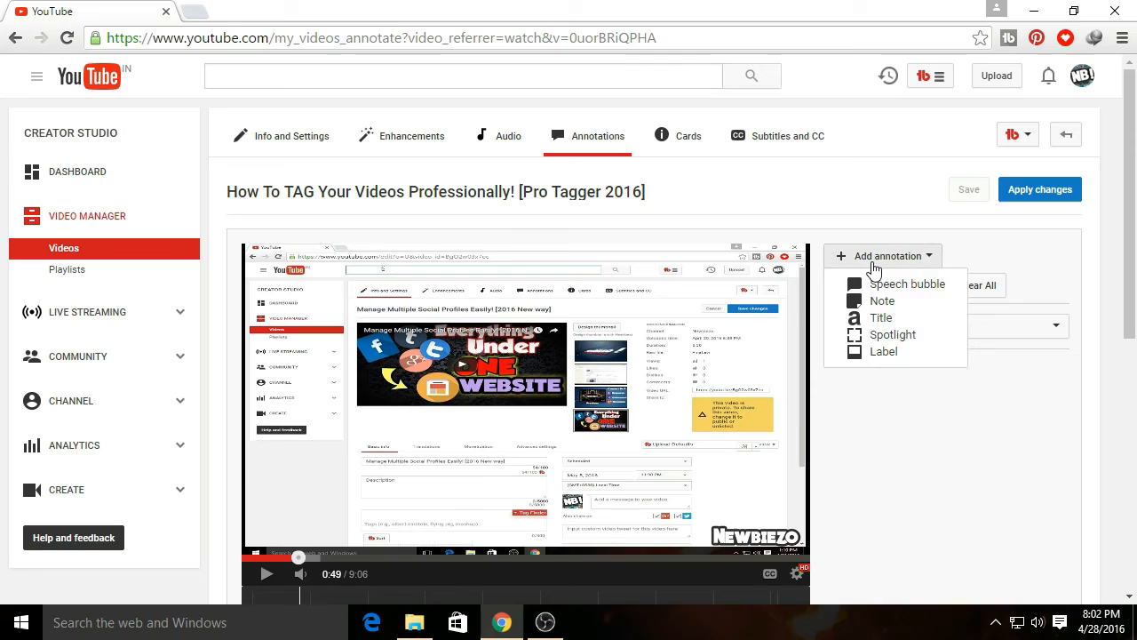
{"action": "mouse_move", "coordinate": [884, 300]}
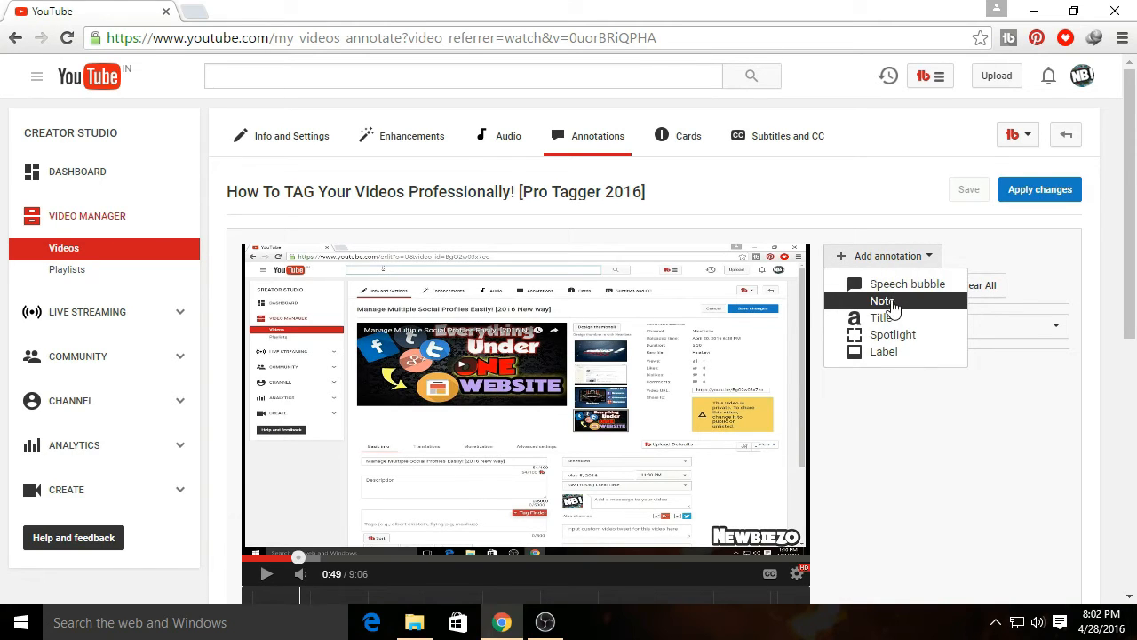
{"action": "left_click", "coordinate": [881, 300]}
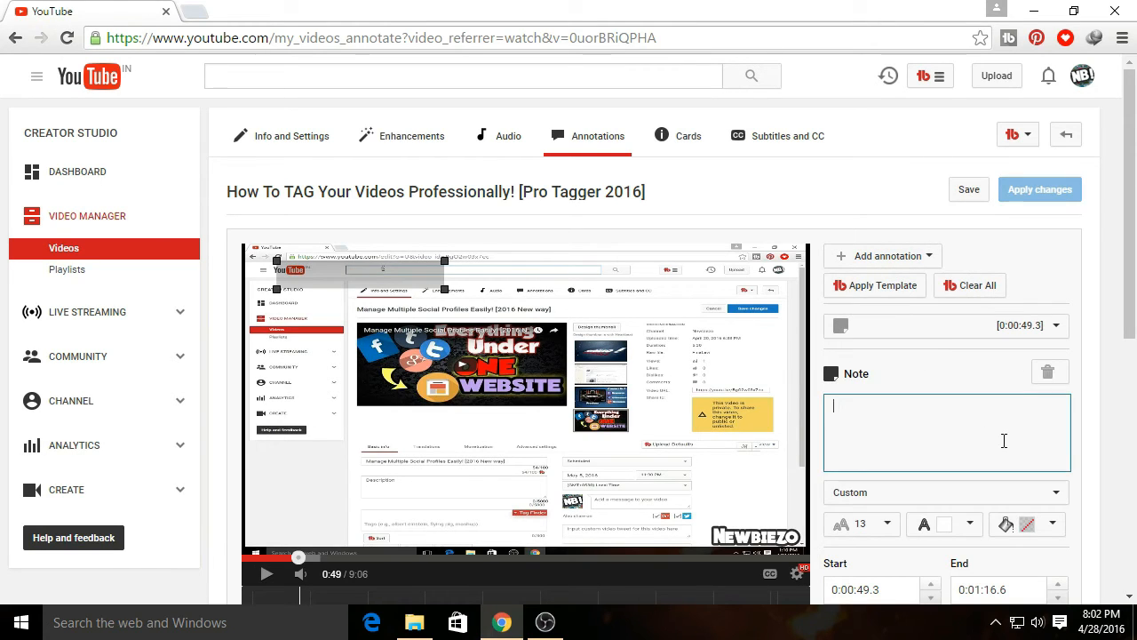
{"action": "type", "text": "Contact Us"}
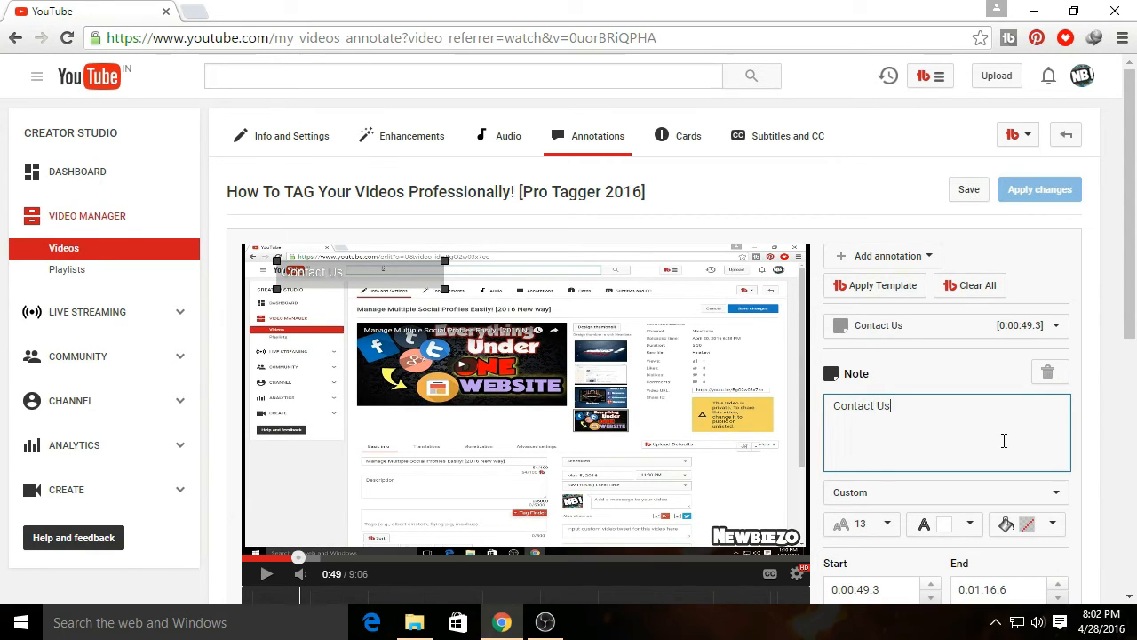
{"action": "type", "text": "!"}
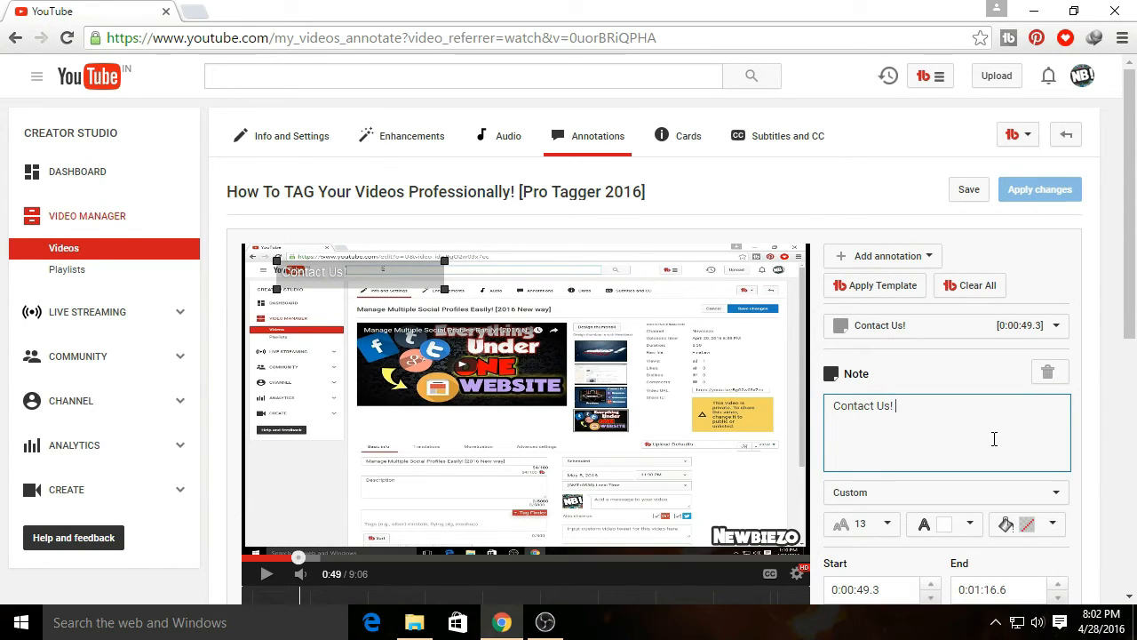
{"action": "type", "text": "Ask"}
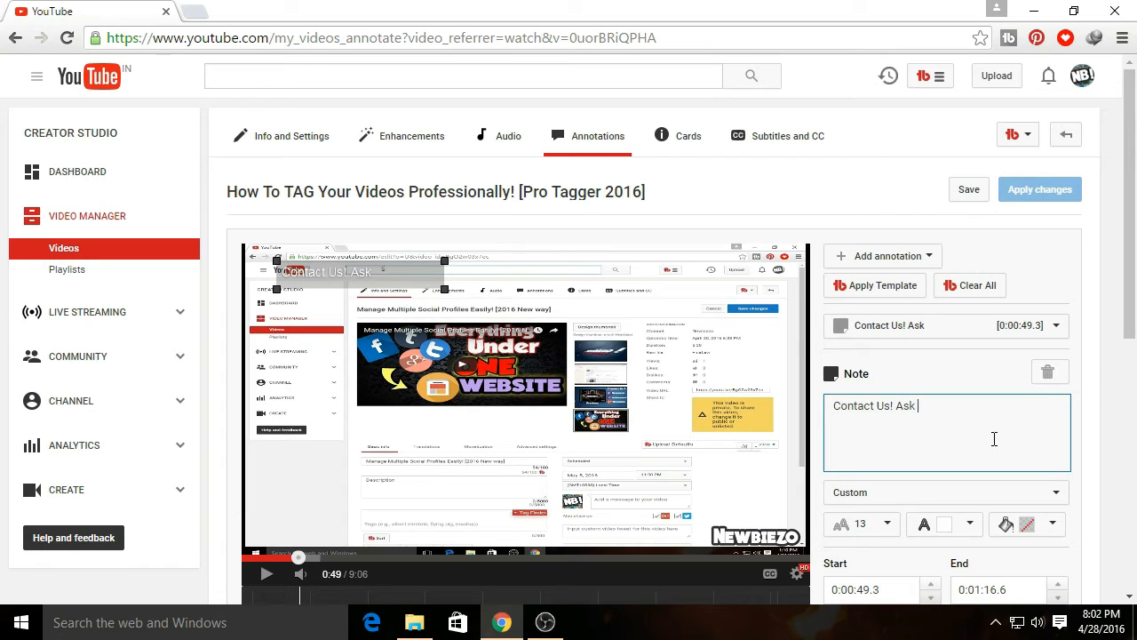
{"action": "type", "text": "#Questr"}
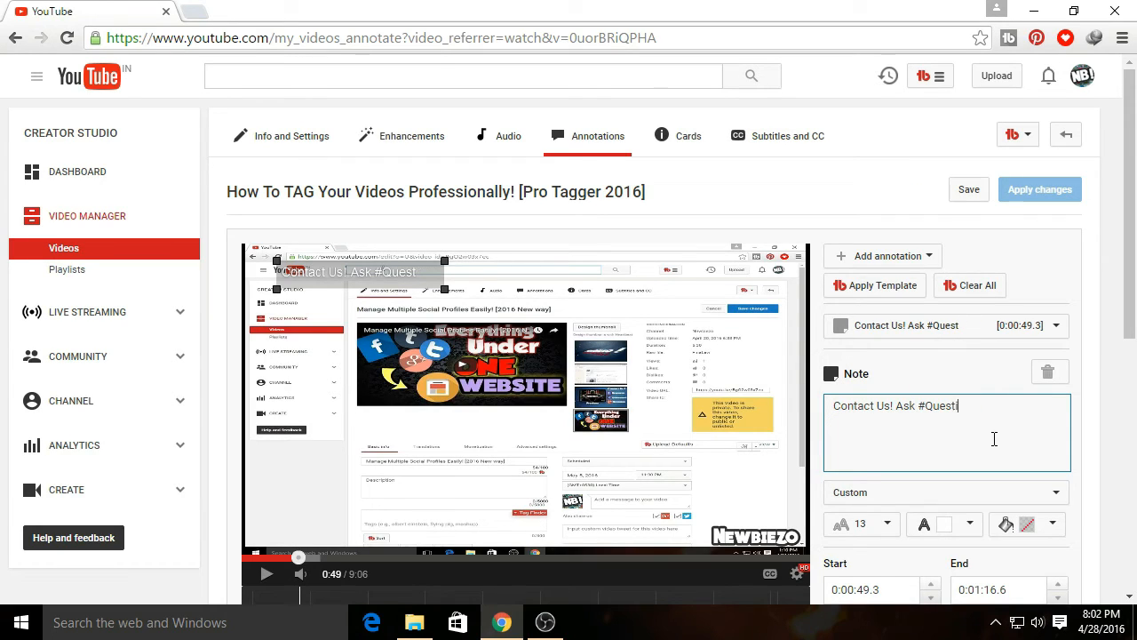
{"action": "type", "text": "ions!"}
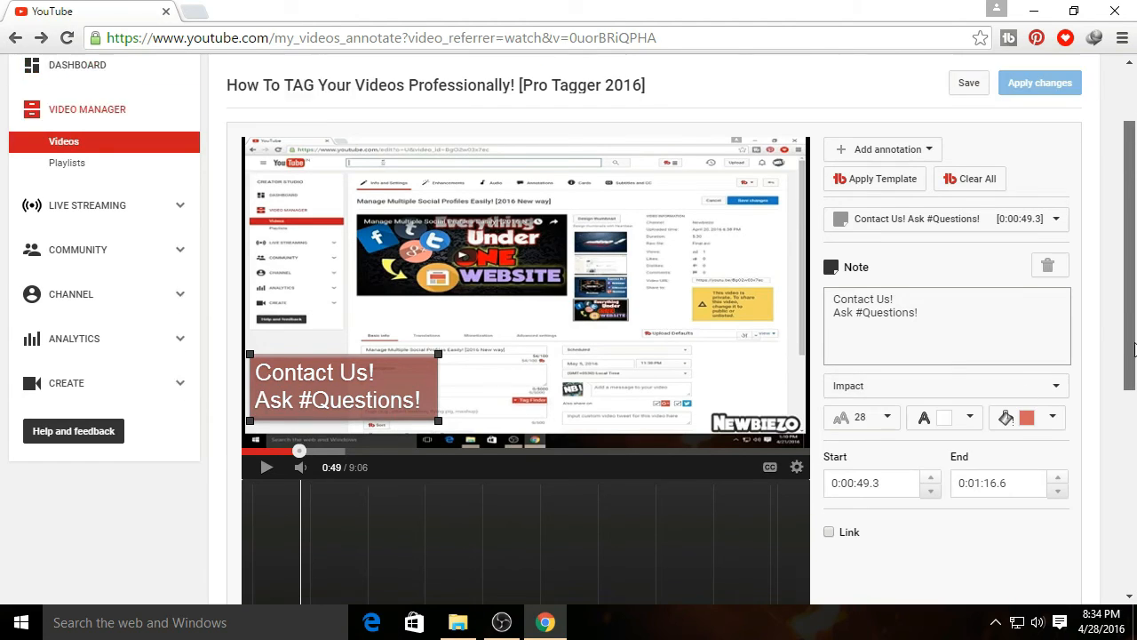
Link the Contact Us note to the Newbiezo Google+ profile page.
{"action": "scroll", "scroll_direction": "down", "scroll_amount": 3}
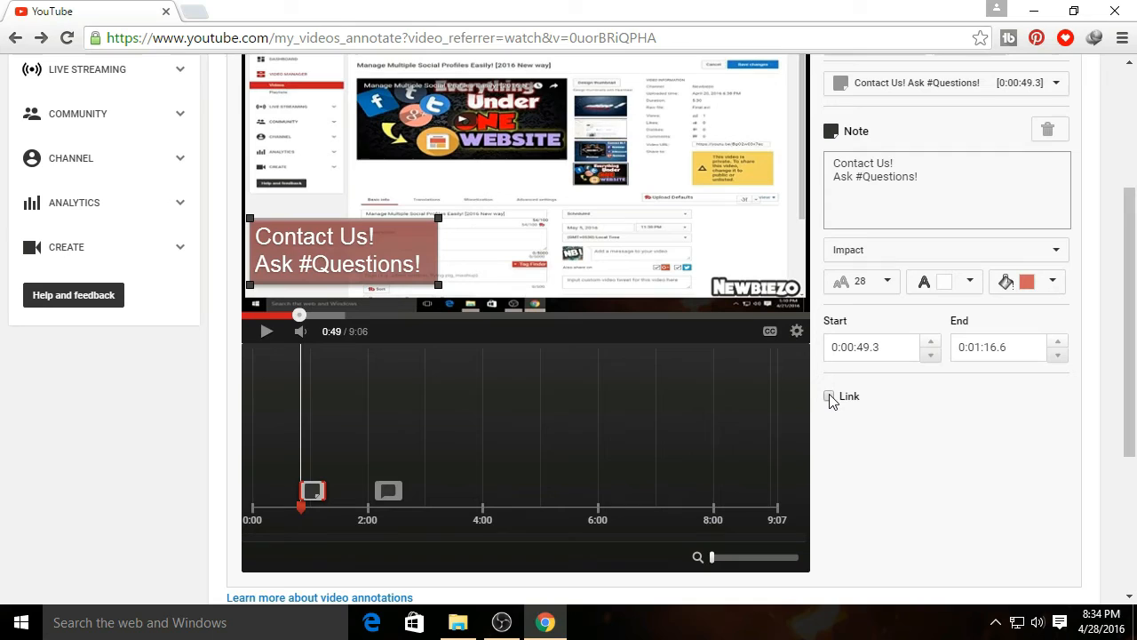
{"action": "left_click", "coordinate": [829, 396]}
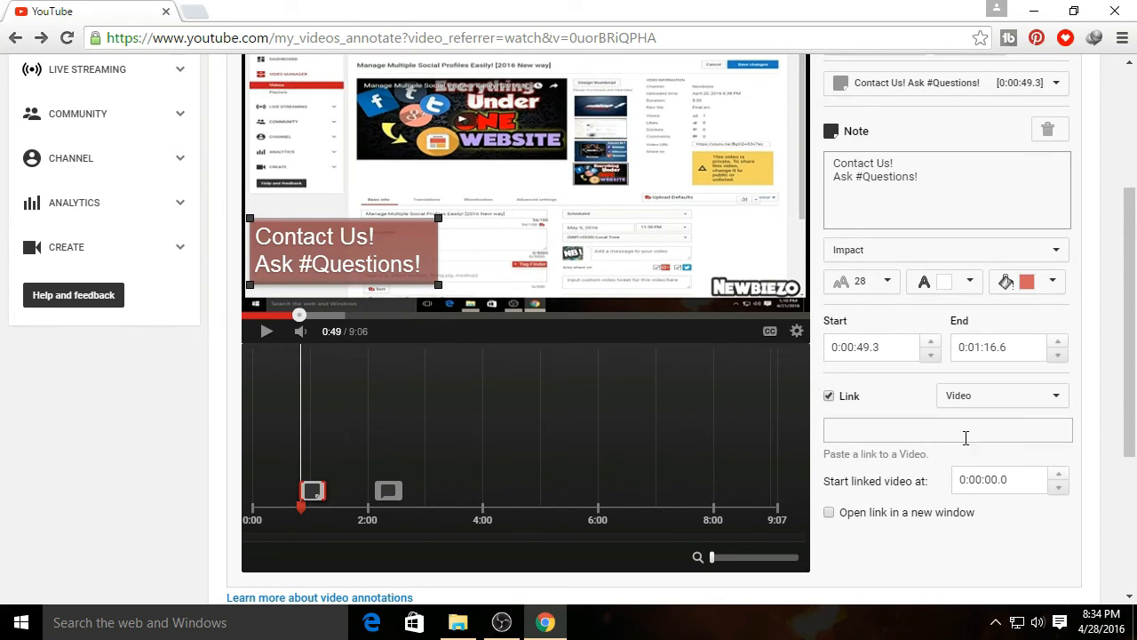
{"action": "left_click", "coordinate": [1002, 395]}
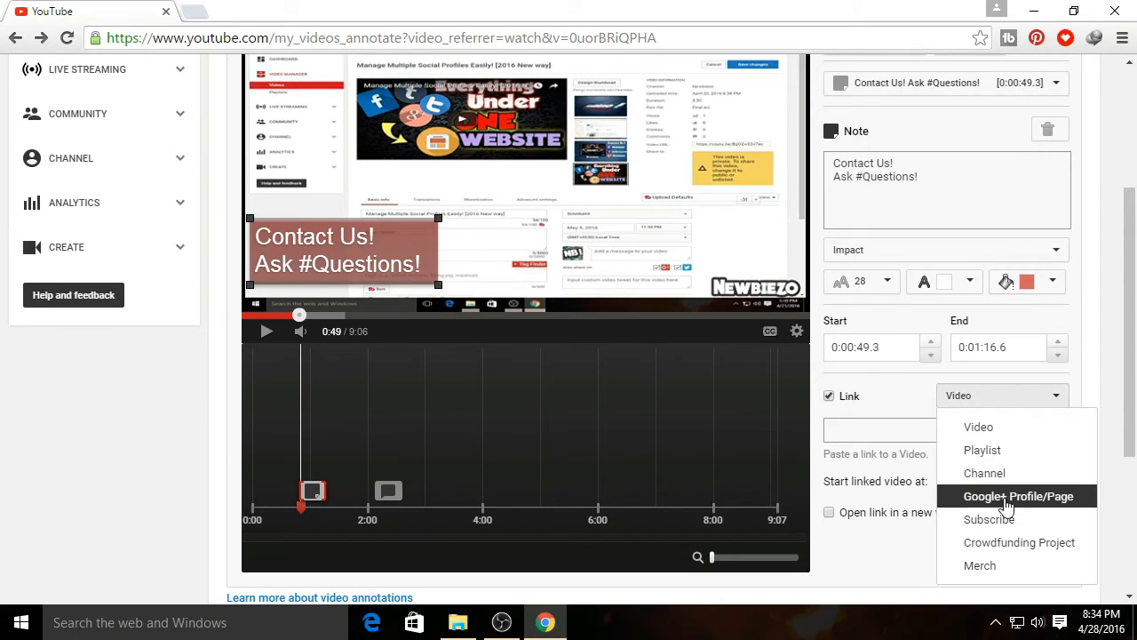
{"action": "left_click", "coordinate": [1019, 496]}
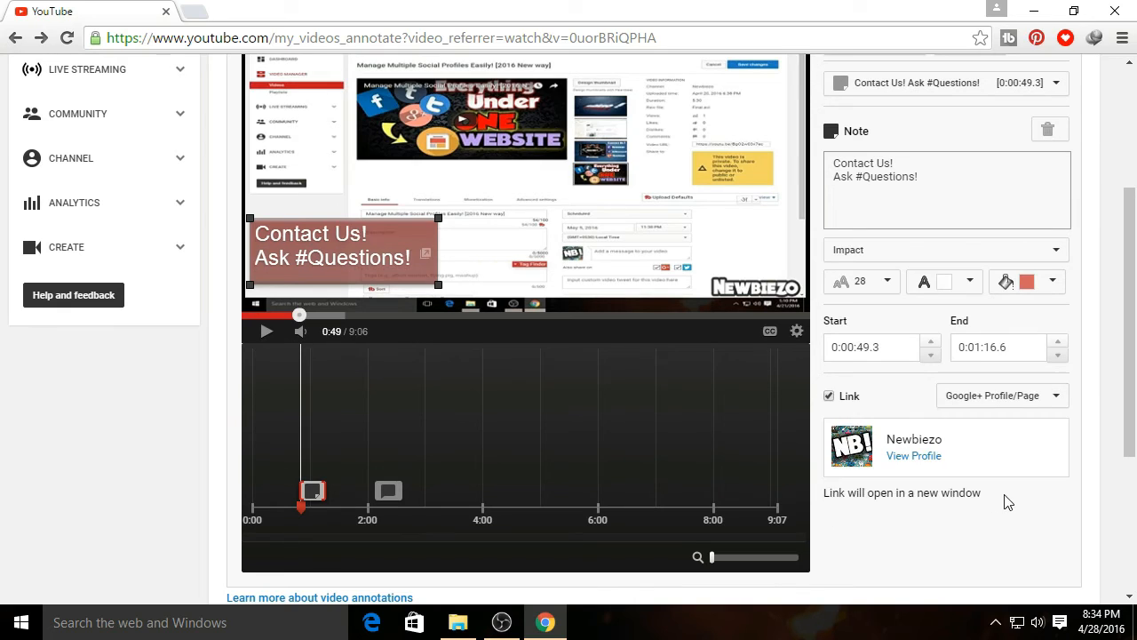
{"action": "mouse_move", "coordinate": [525, 373]}
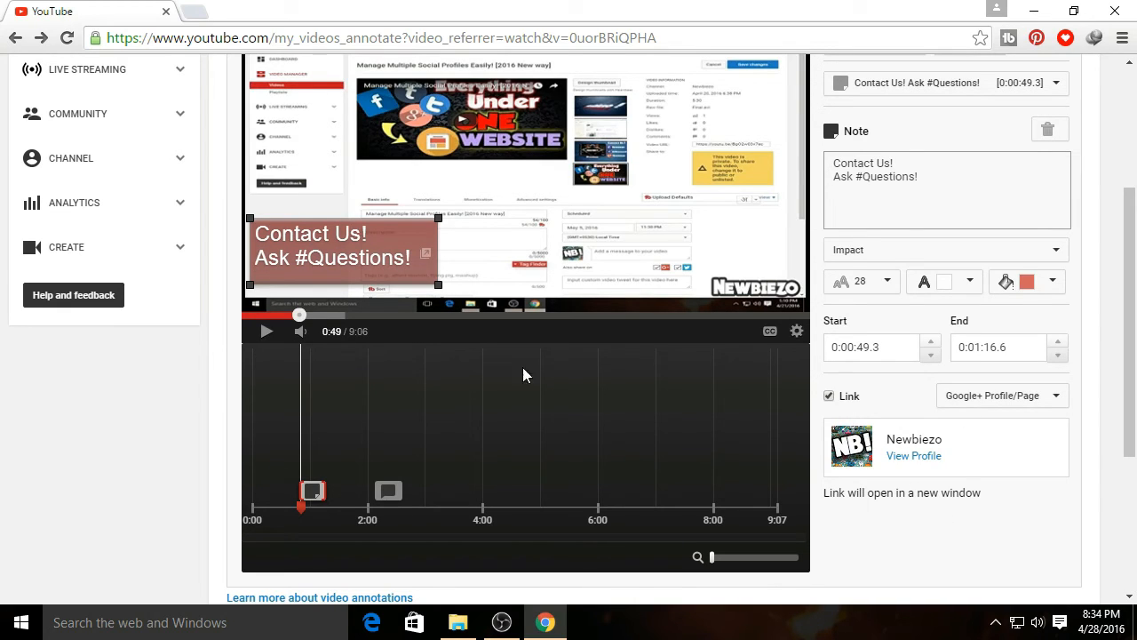
{"action": "mouse_move", "coordinate": [475, 289]}
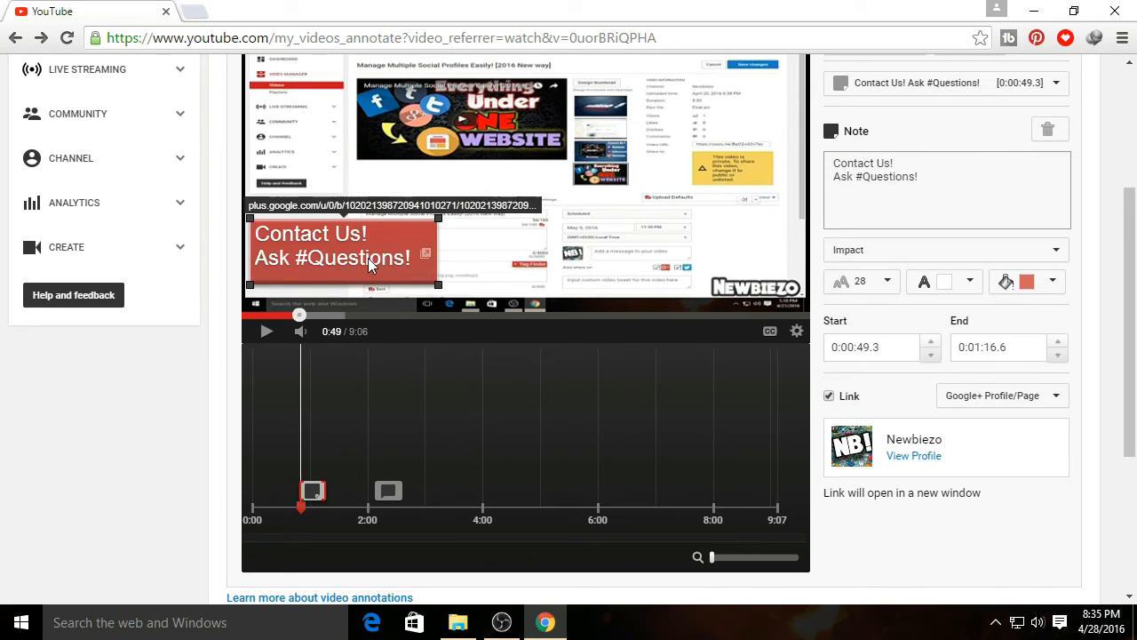
{"action": "scroll", "scroll_direction": "up", "scroll_amount": 3}
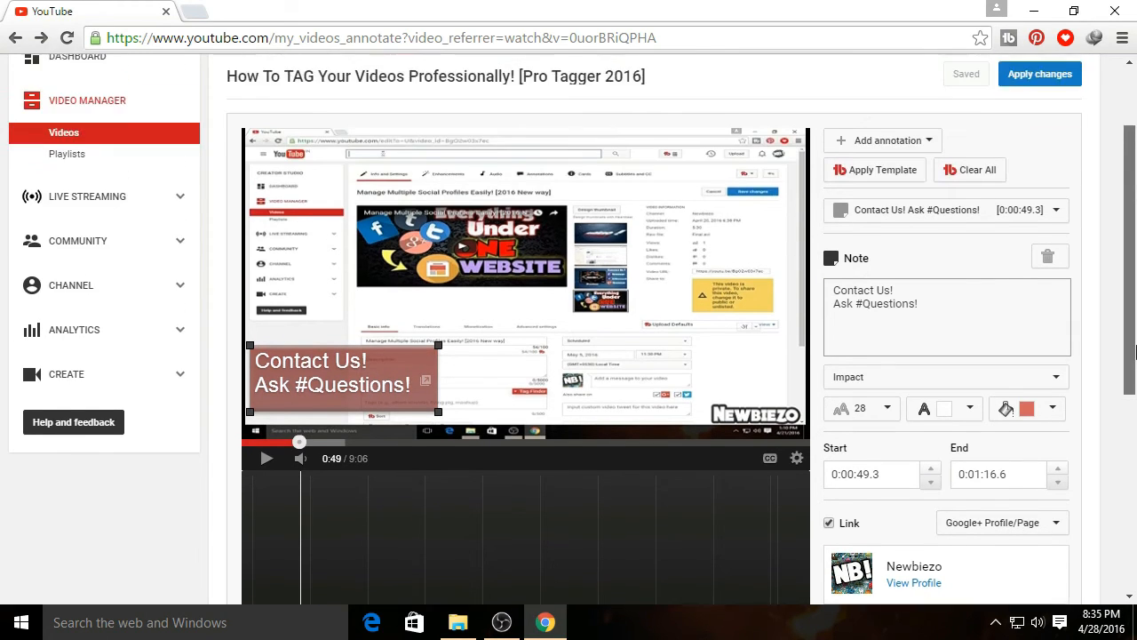
Scroll the editor while moving to the 8:57 end screen.
{"action": "scroll", "scroll_direction": "down", "scroll_amount": 3}
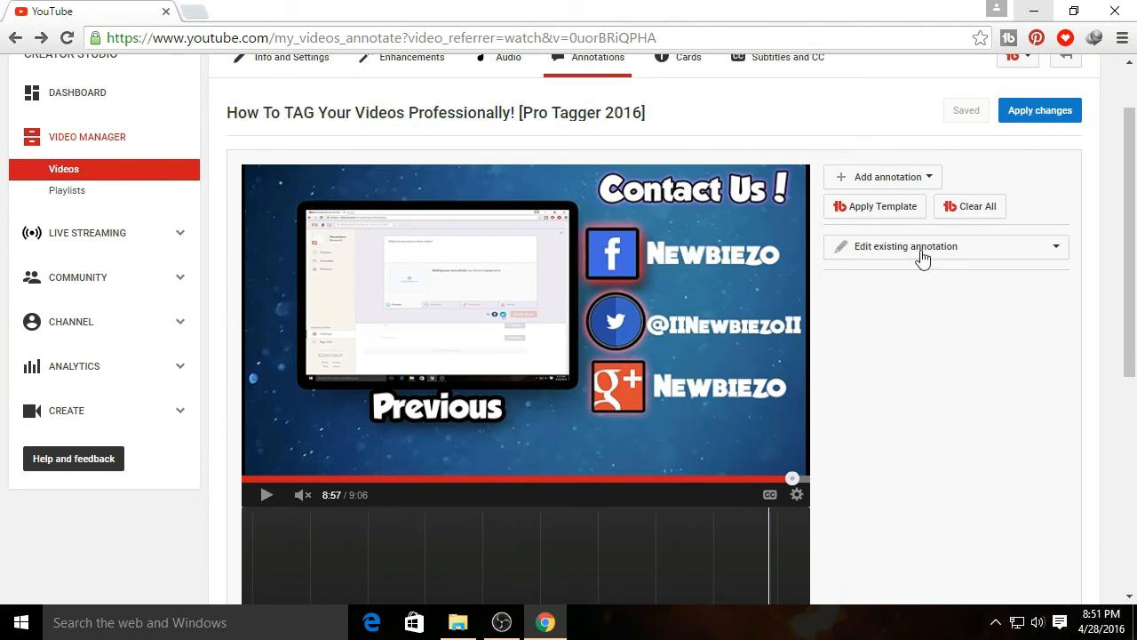
{"action": "mouse_move", "coordinate": [884, 177]}
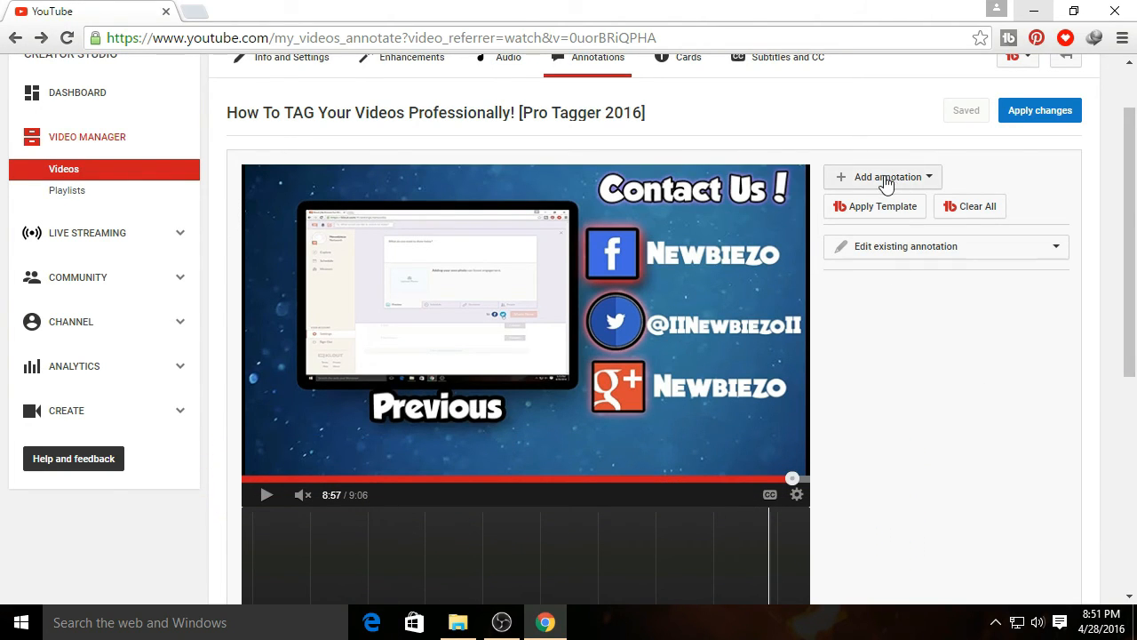
Add a 'Click To View' spotlight sized over the Previous video's screen.
{"action": "left_click", "coordinate": [883, 177]}
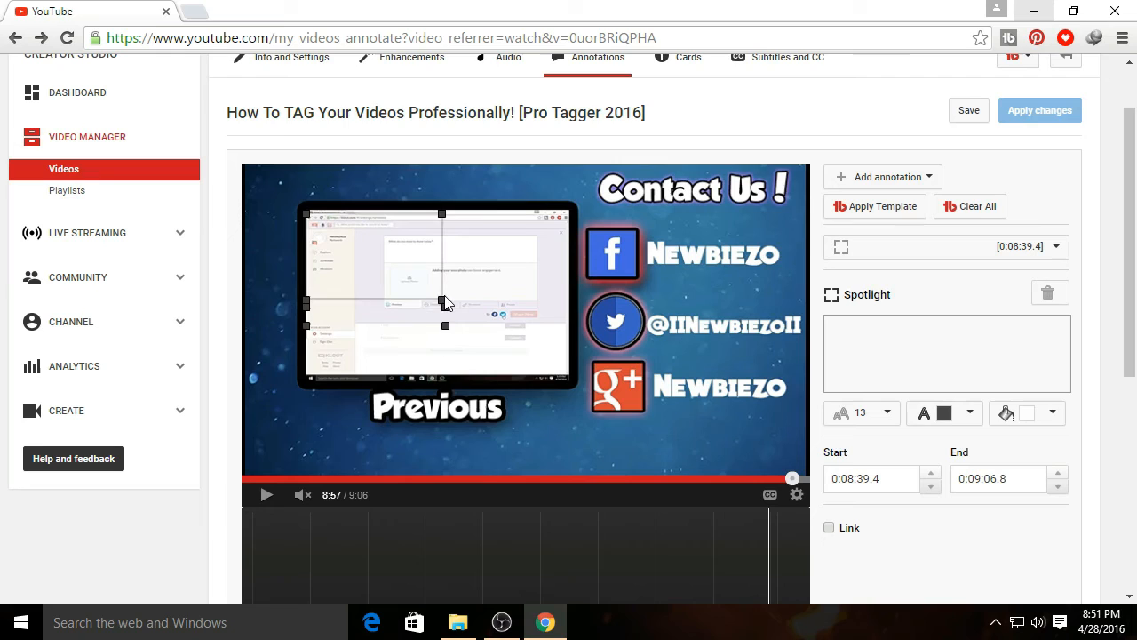
{"action": "left_click_drag", "start_coordinate": [445, 302], "coordinate": [573, 382]}
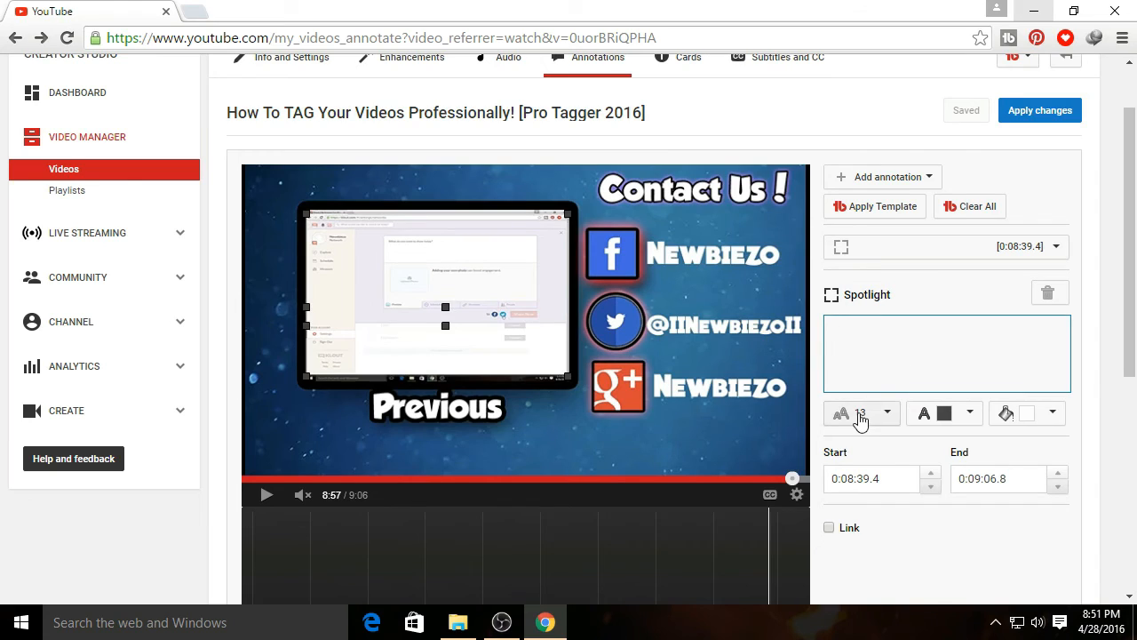
{"action": "type", "text": "Click"}
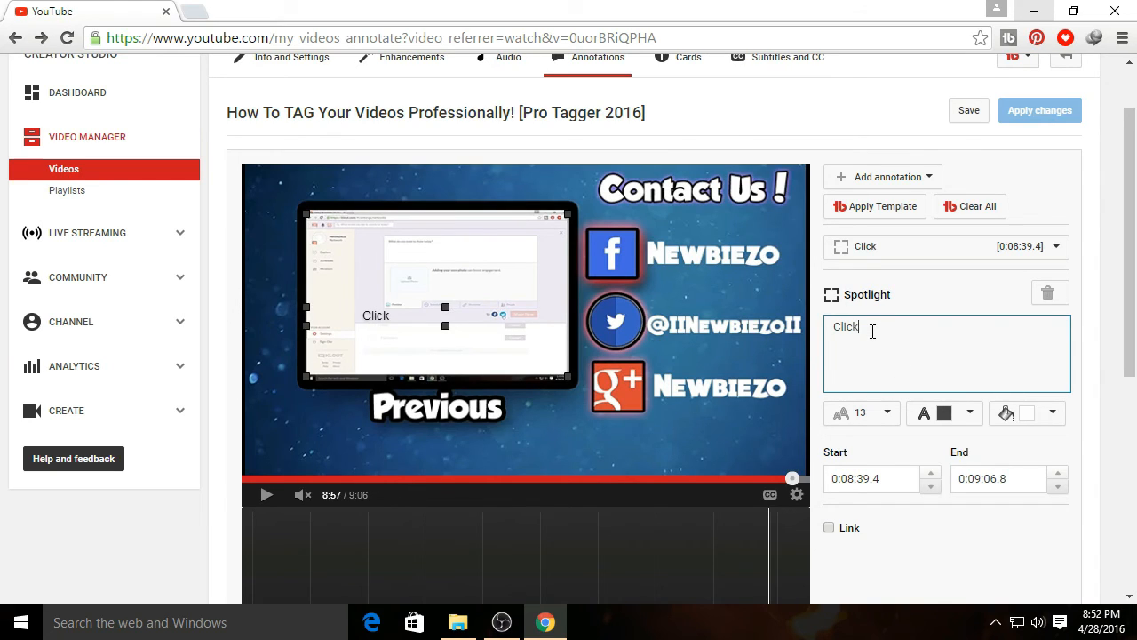
{"action": "type", "text": "View"}
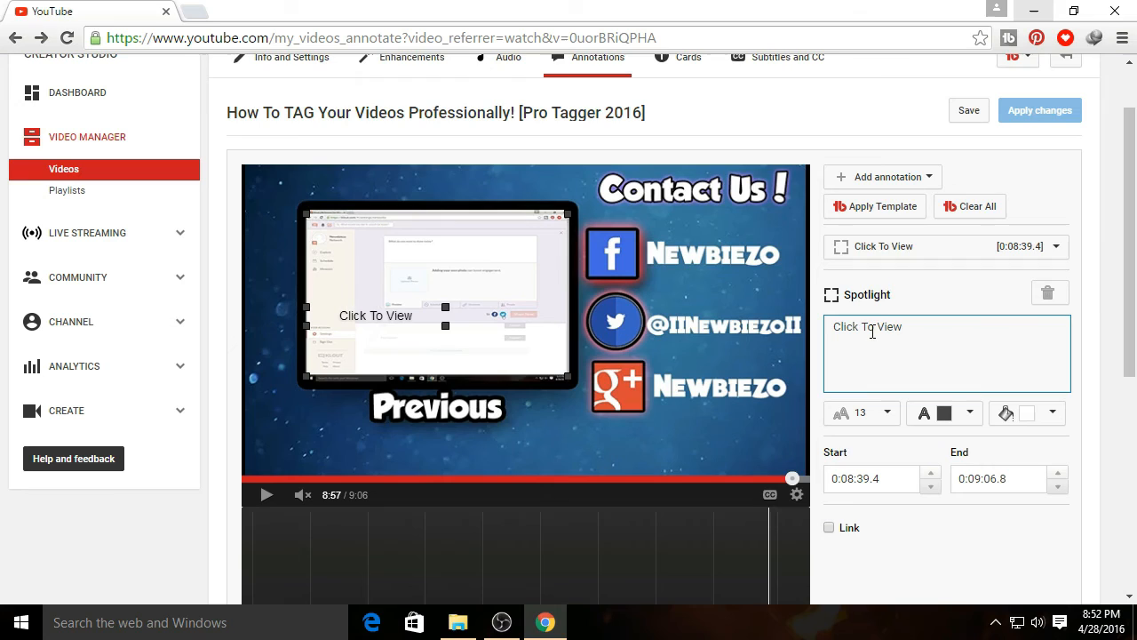
Set the Click To View! spotlight text size to 28 with a yellow highlight.
{"action": "left_click", "coordinate": [860, 412]}
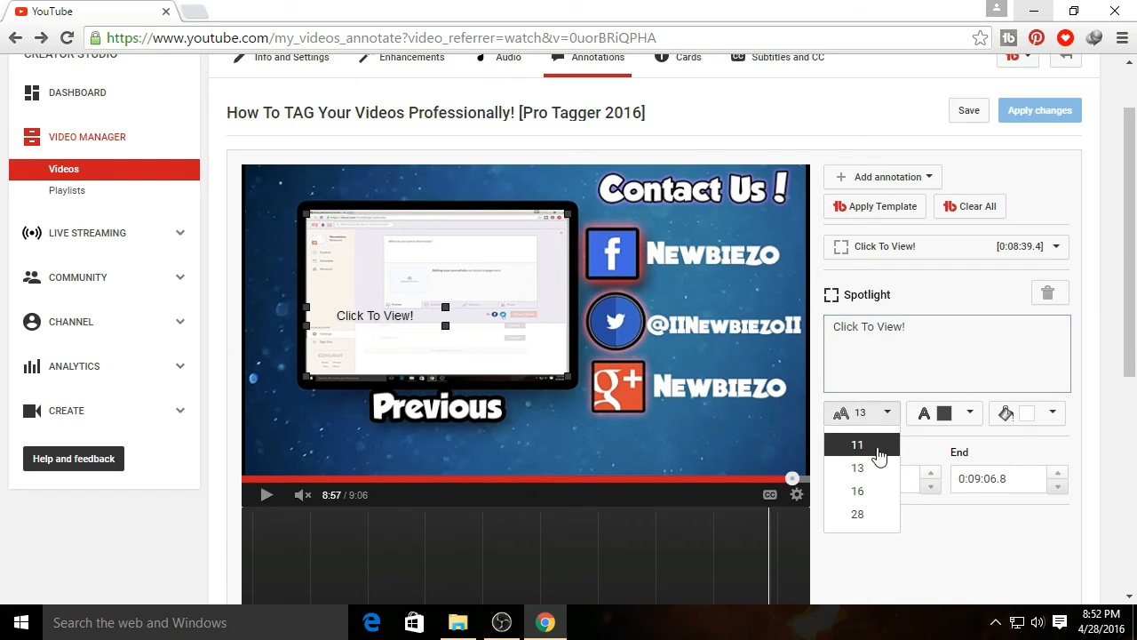
{"action": "left_click", "coordinate": [857, 513]}
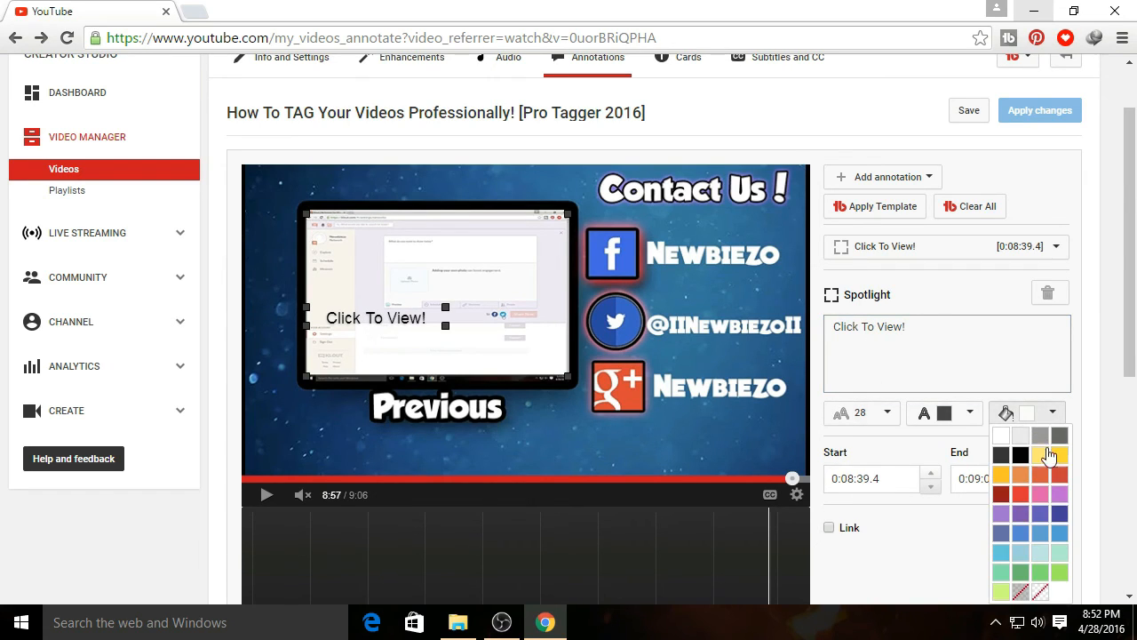
{"action": "mouse_move", "coordinate": [1057, 463]}
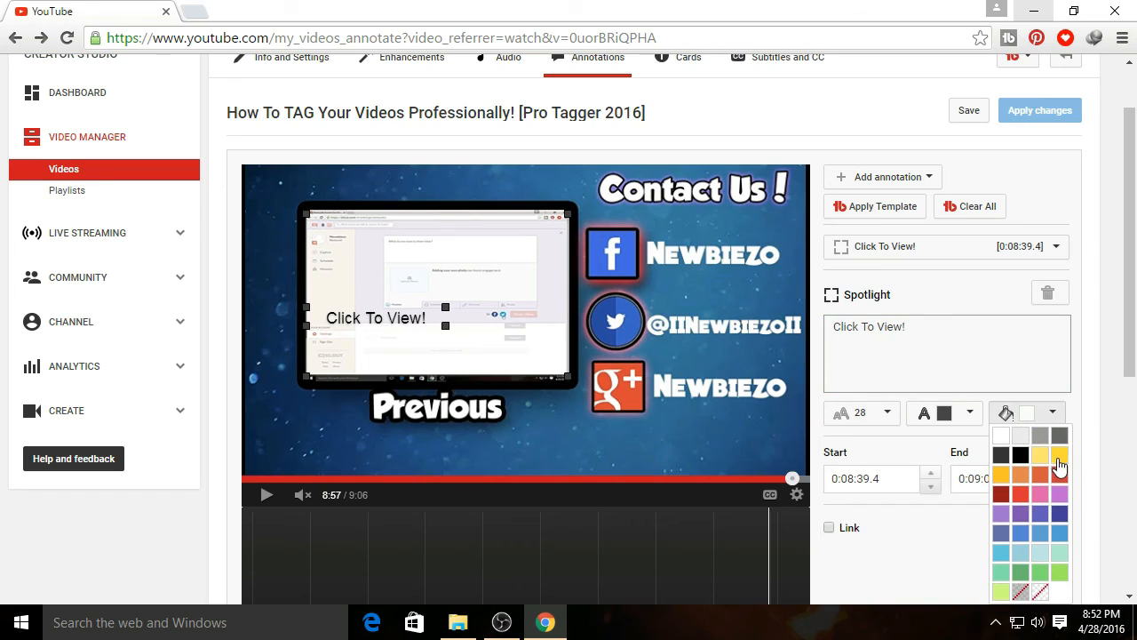
{"action": "left_click", "coordinate": [1059, 456]}
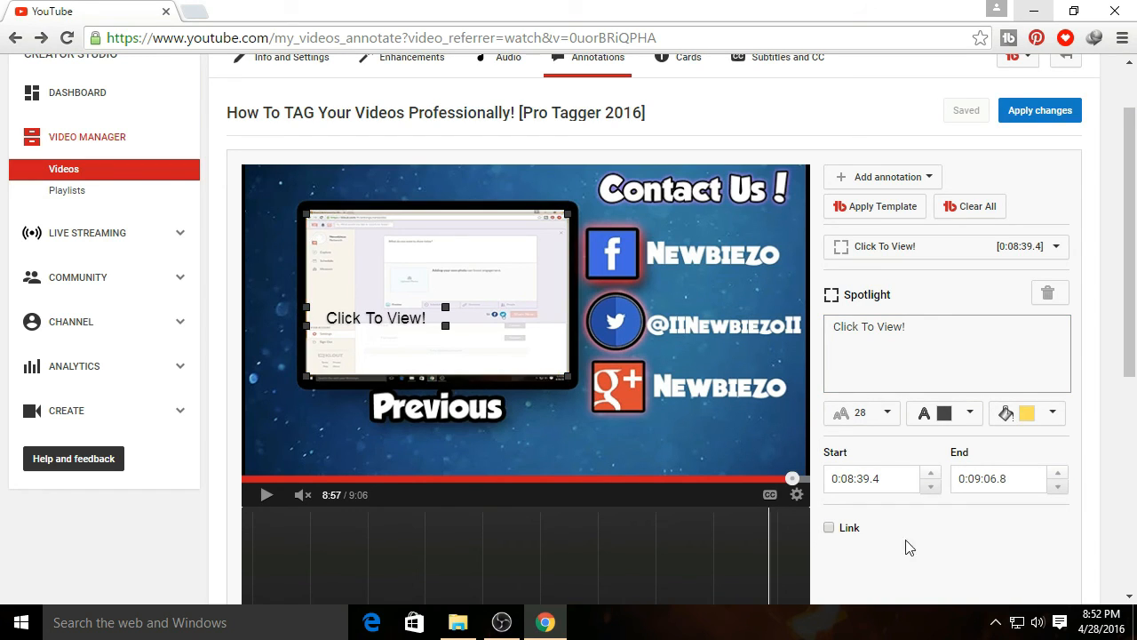
Link the spotlight to the YouTube video youtube.com/watch?v=BgO2w03x7ec.
{"action": "scroll", "scroll_direction": "down", "scroll_amount": 3}
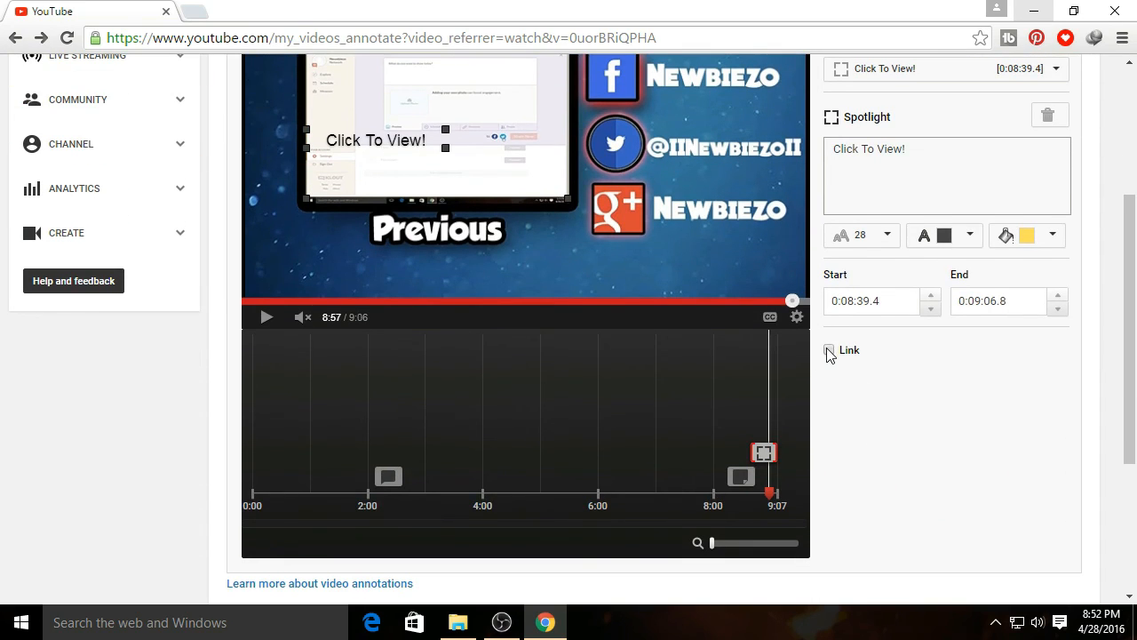
{"action": "left_click", "coordinate": [829, 349]}
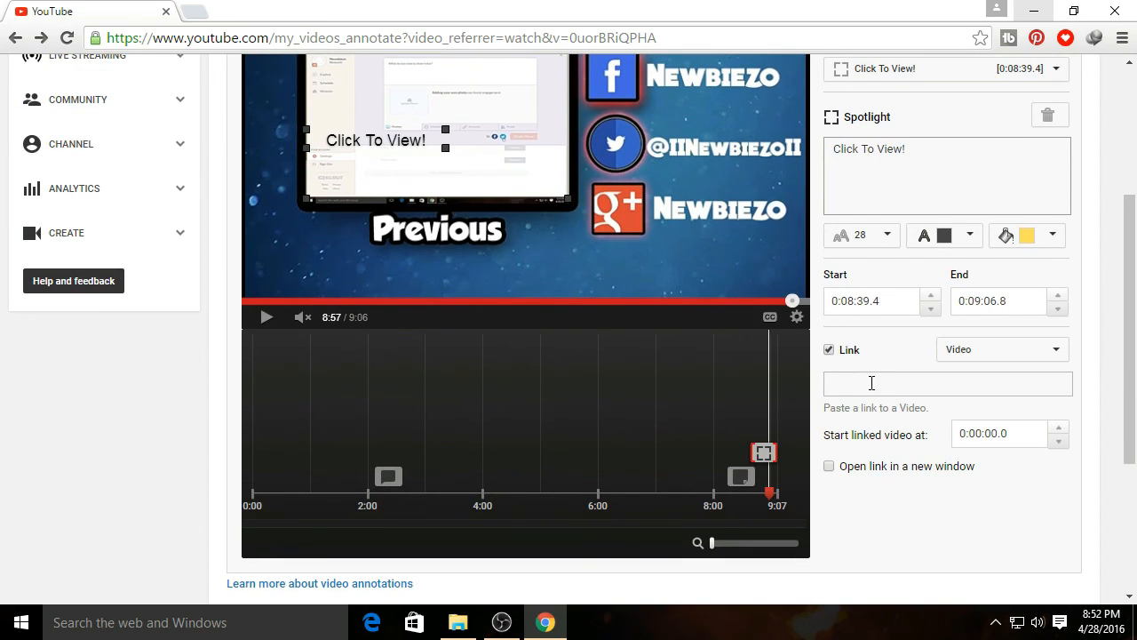
{"action": "type", "text": "//www.youtube.com/watch?v=BgO2w03x7ec"}
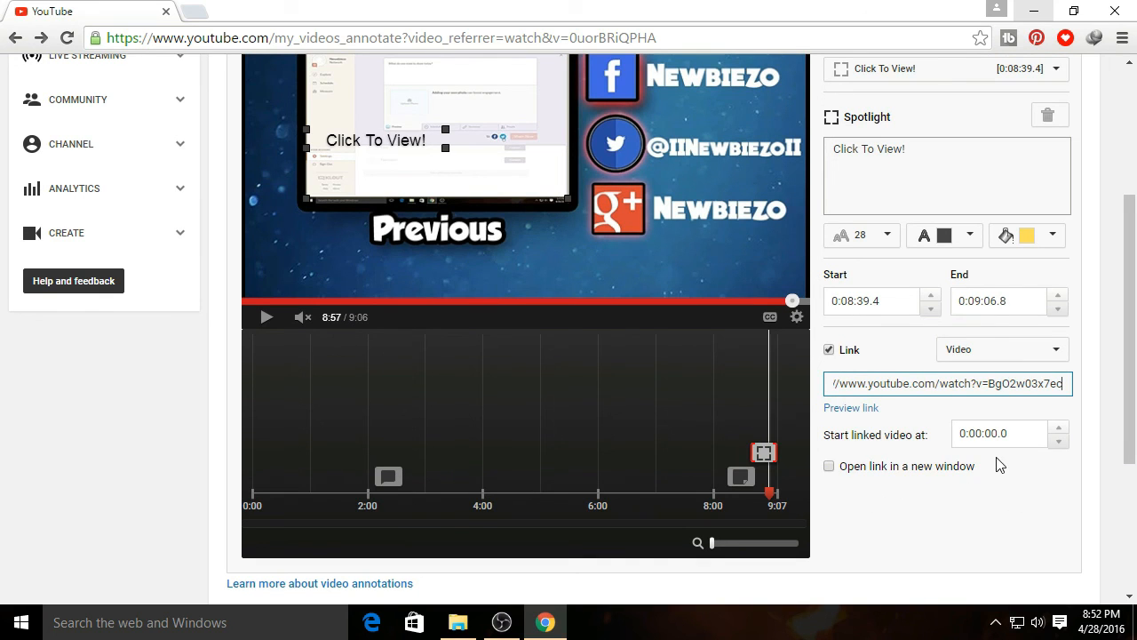
{"action": "mouse_move", "coordinate": [837, 502]}
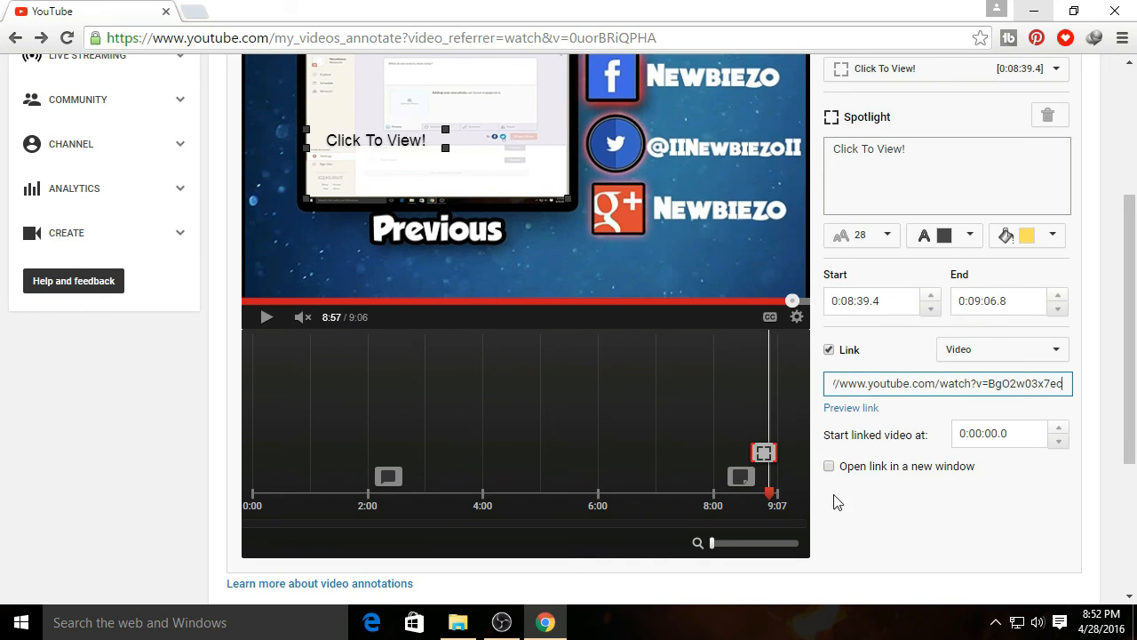
{"action": "scroll", "scroll_direction": "up", "scroll_amount": 3}
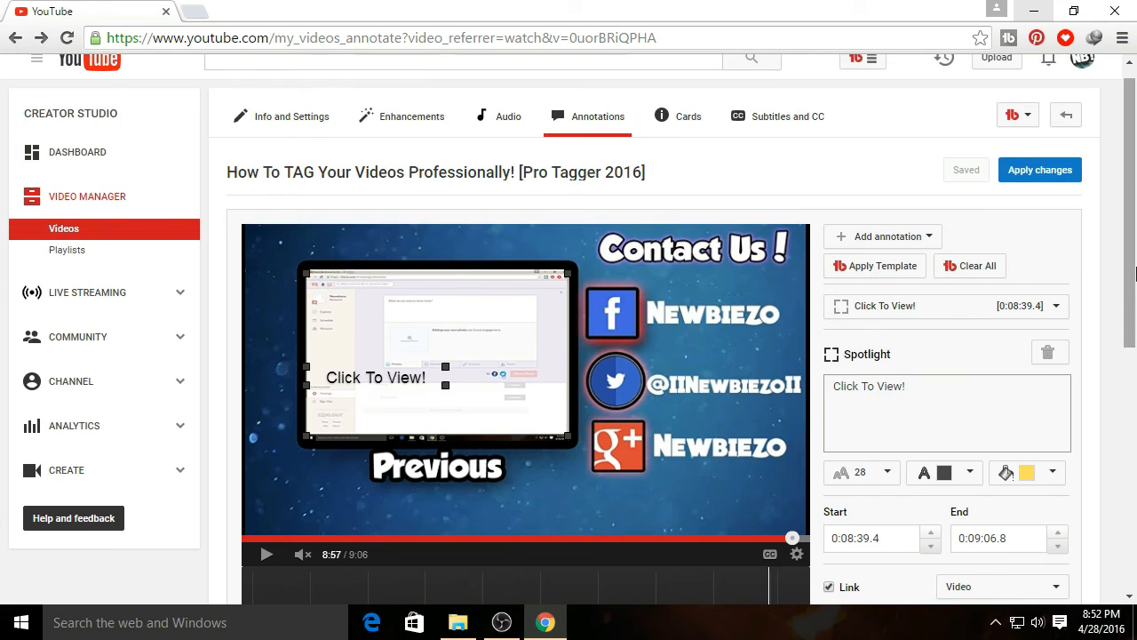